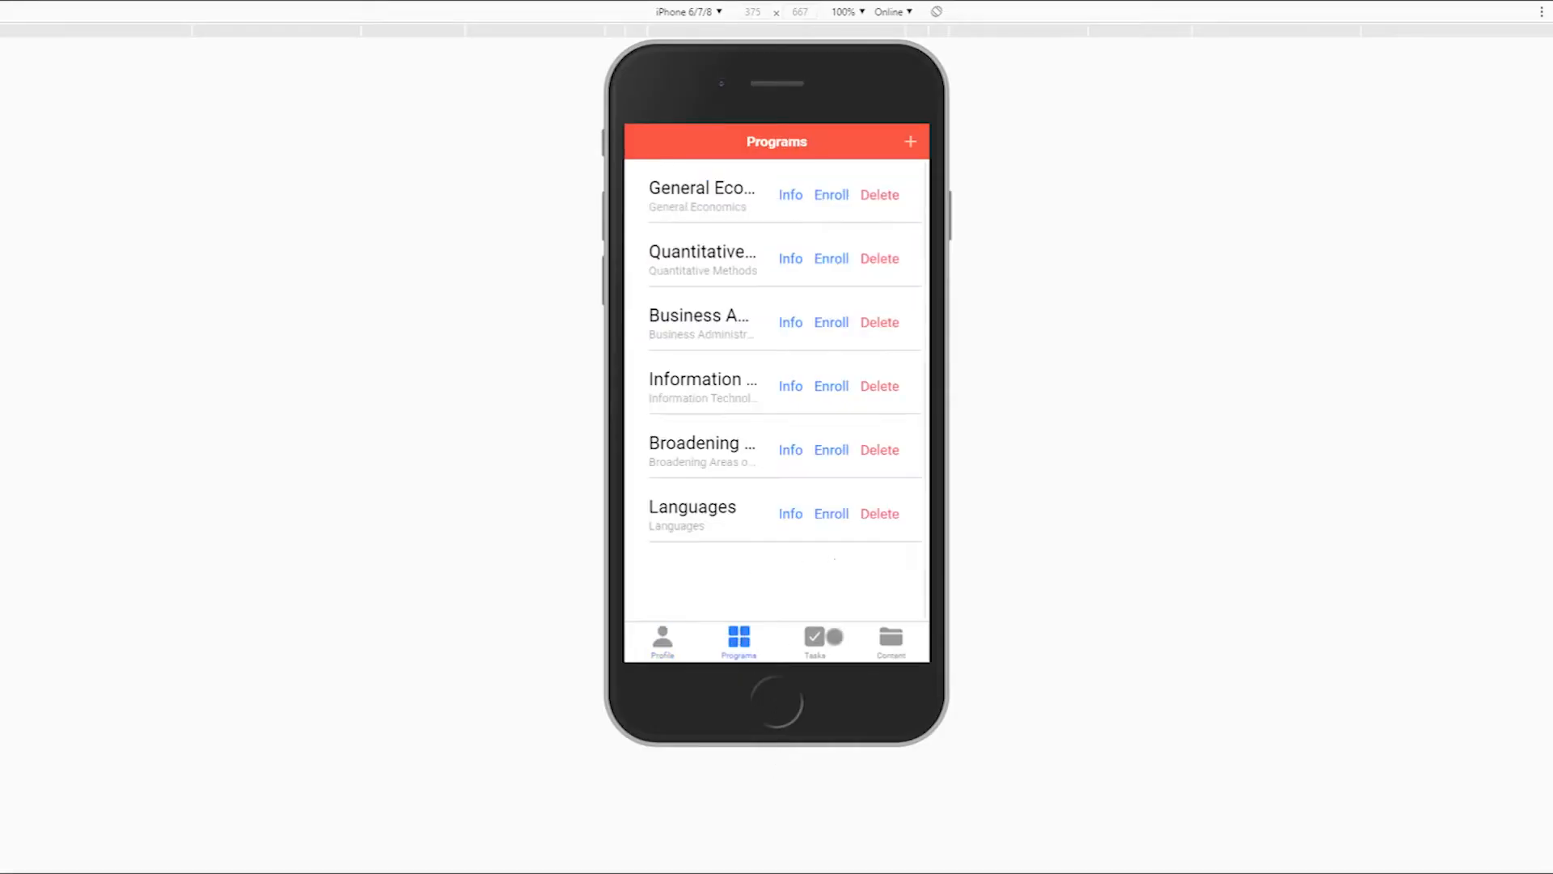
Show the student's Profile page with its My files area in the desktop layout
left_click(814, 639)
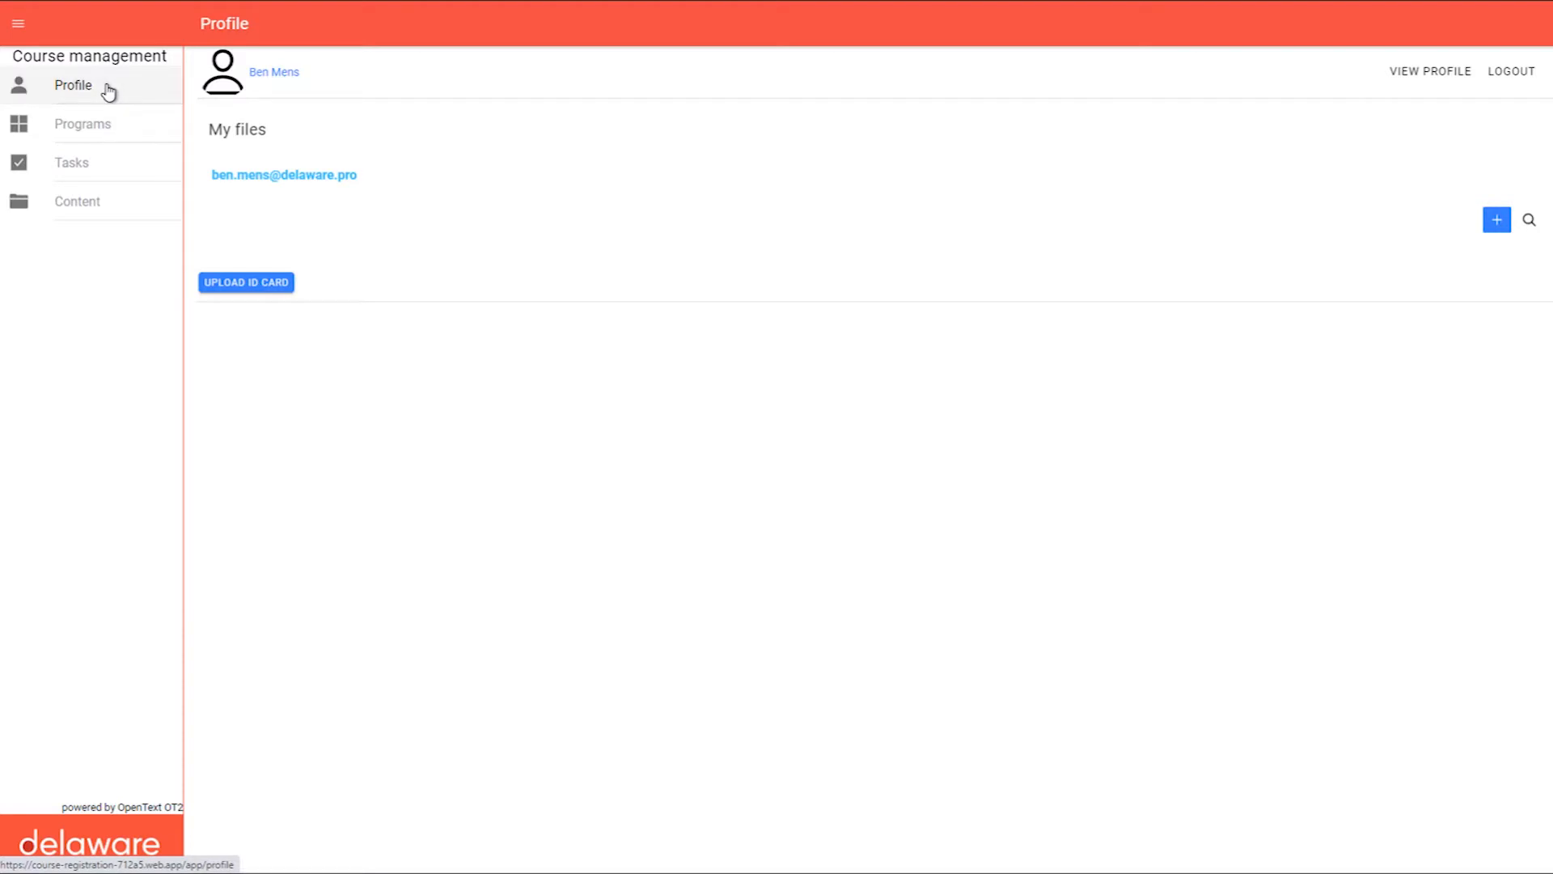
left_click(83, 123)
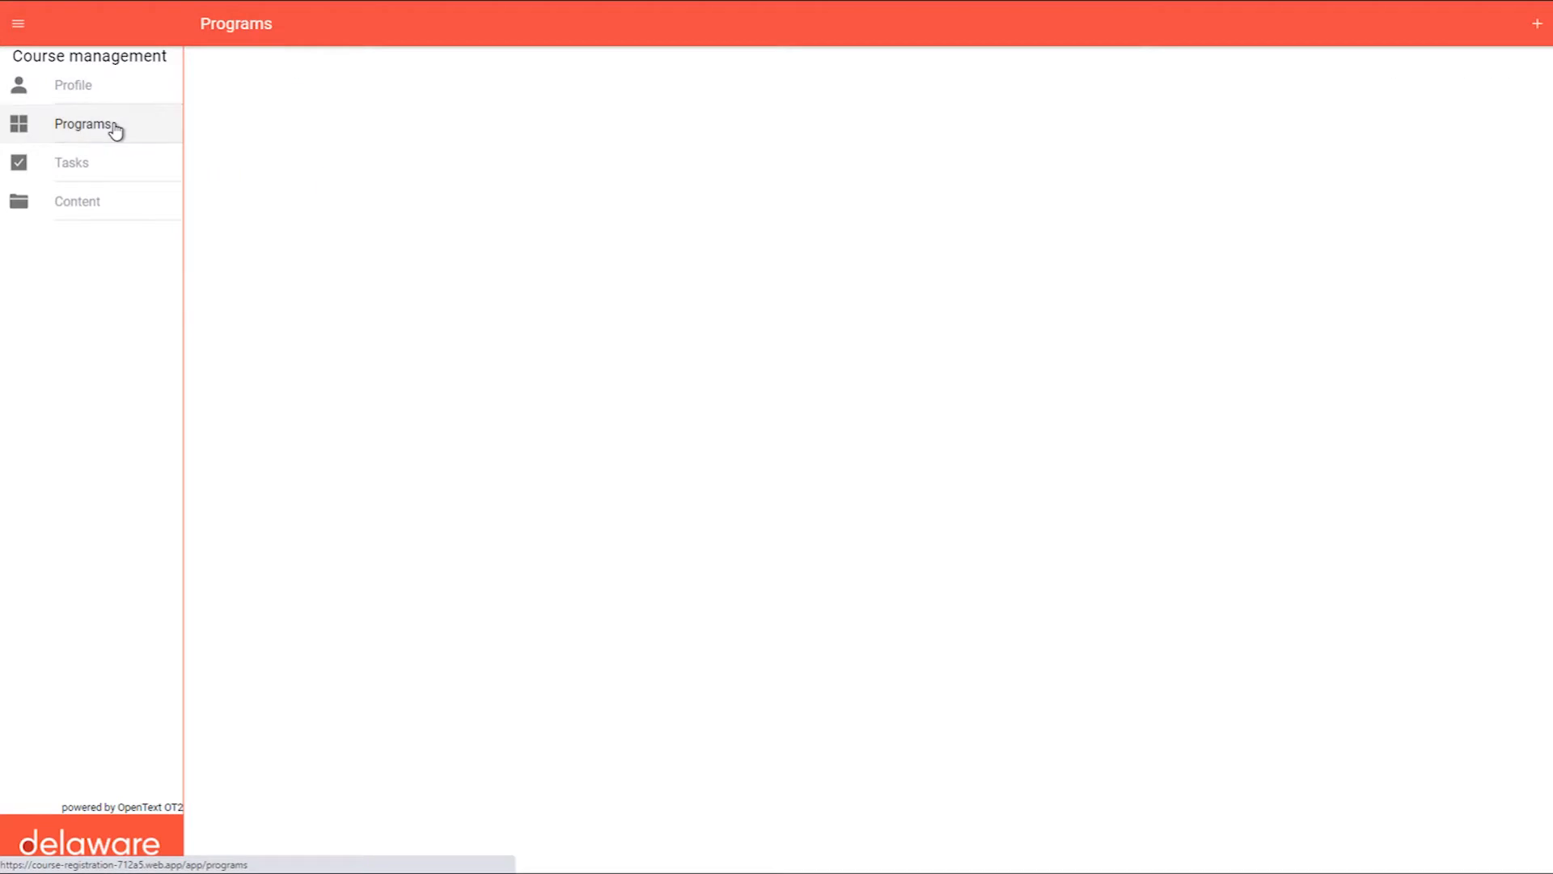
left_click(84, 123)
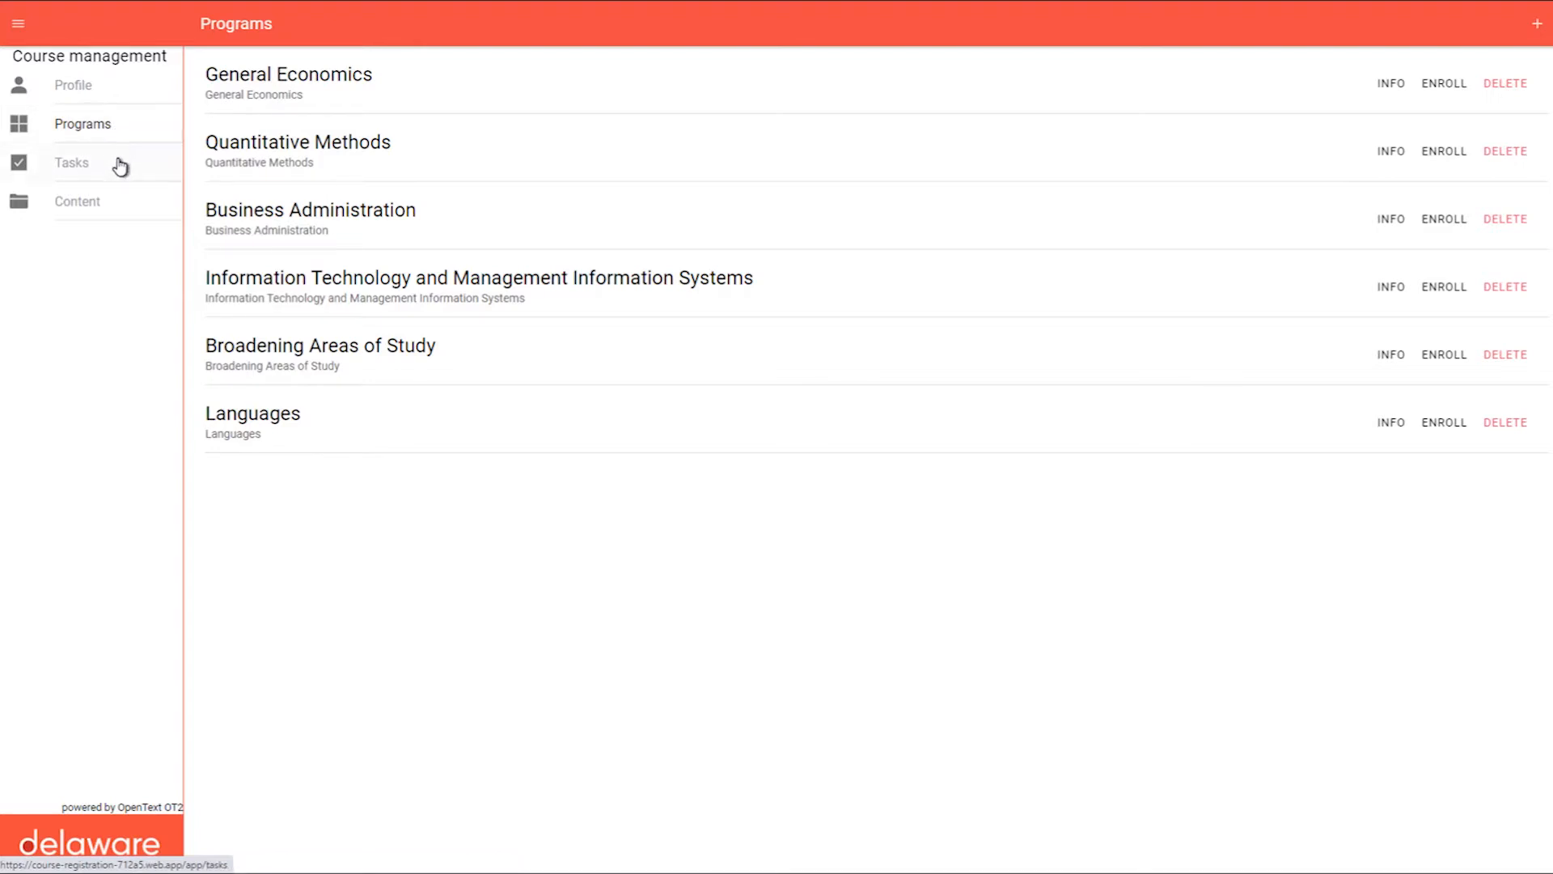
left_click(71, 162)
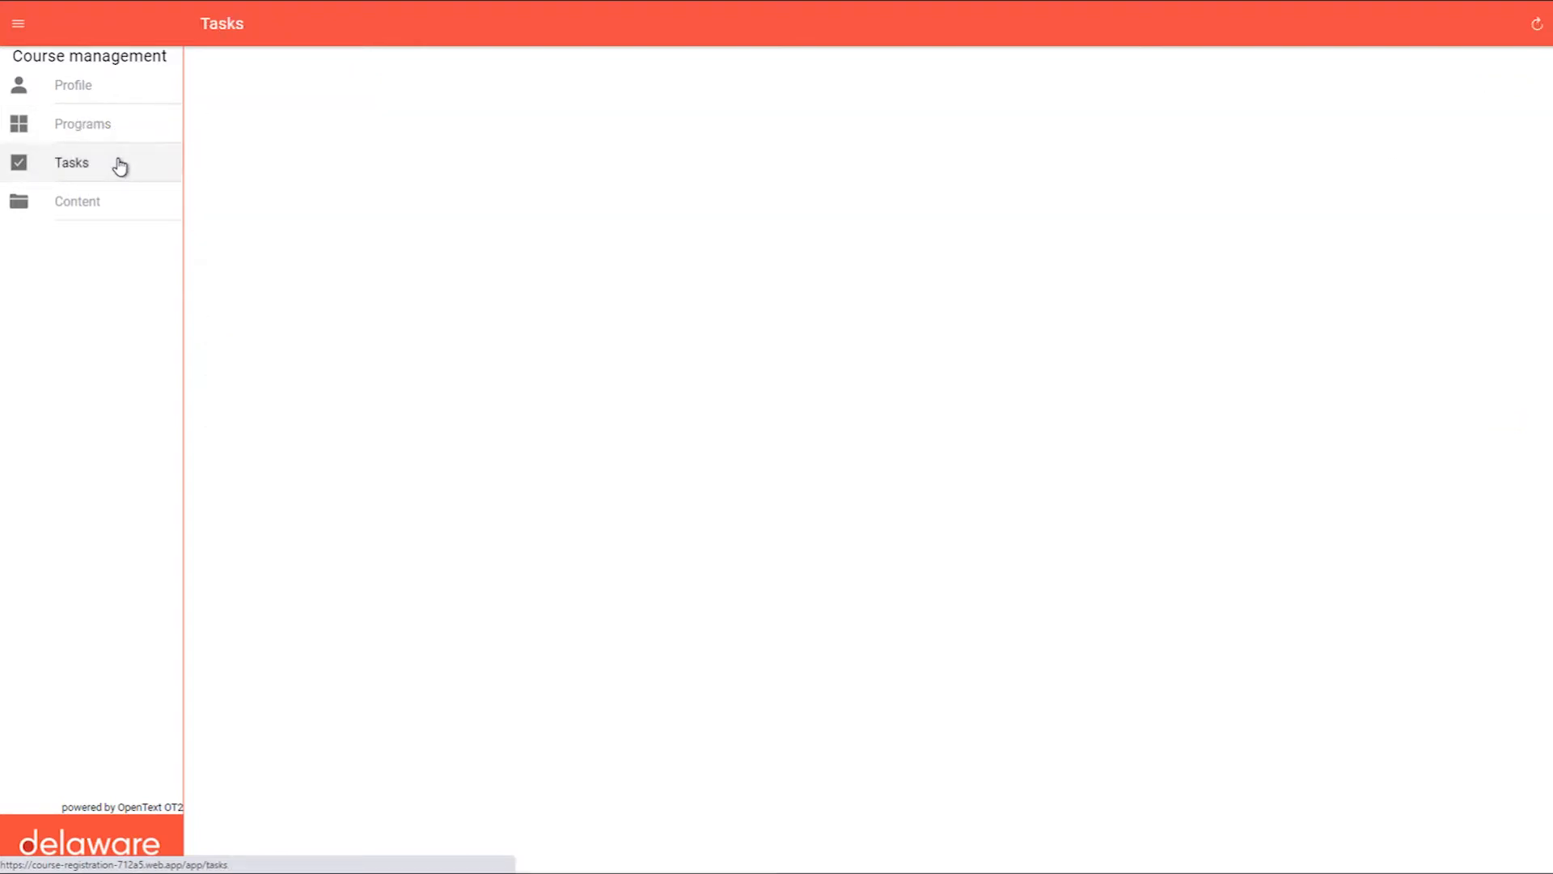
left_click(78, 200)
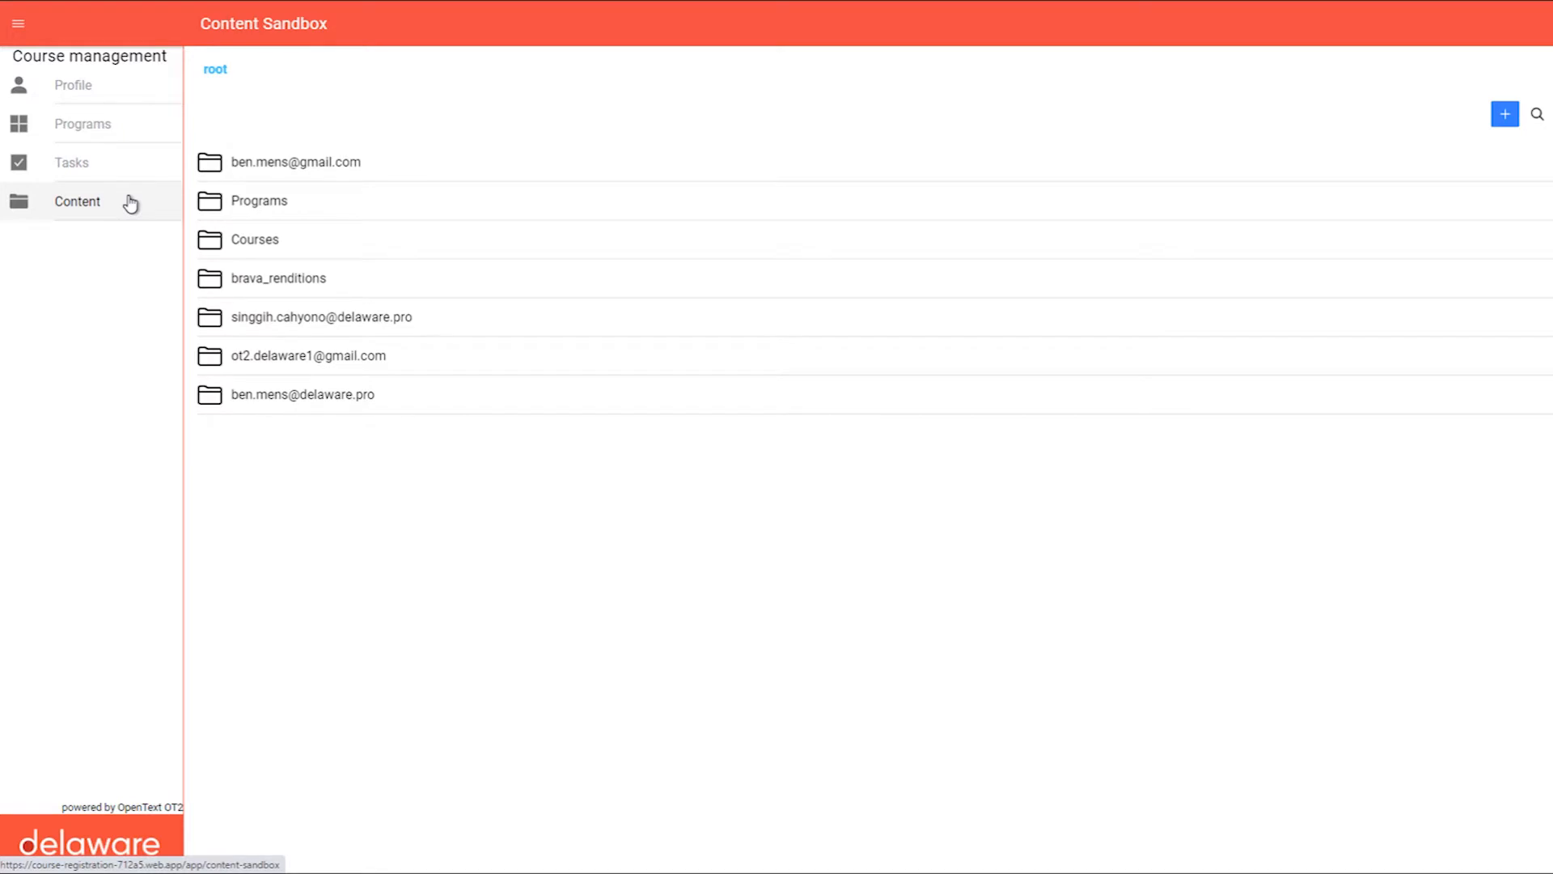
left_click(73, 84)
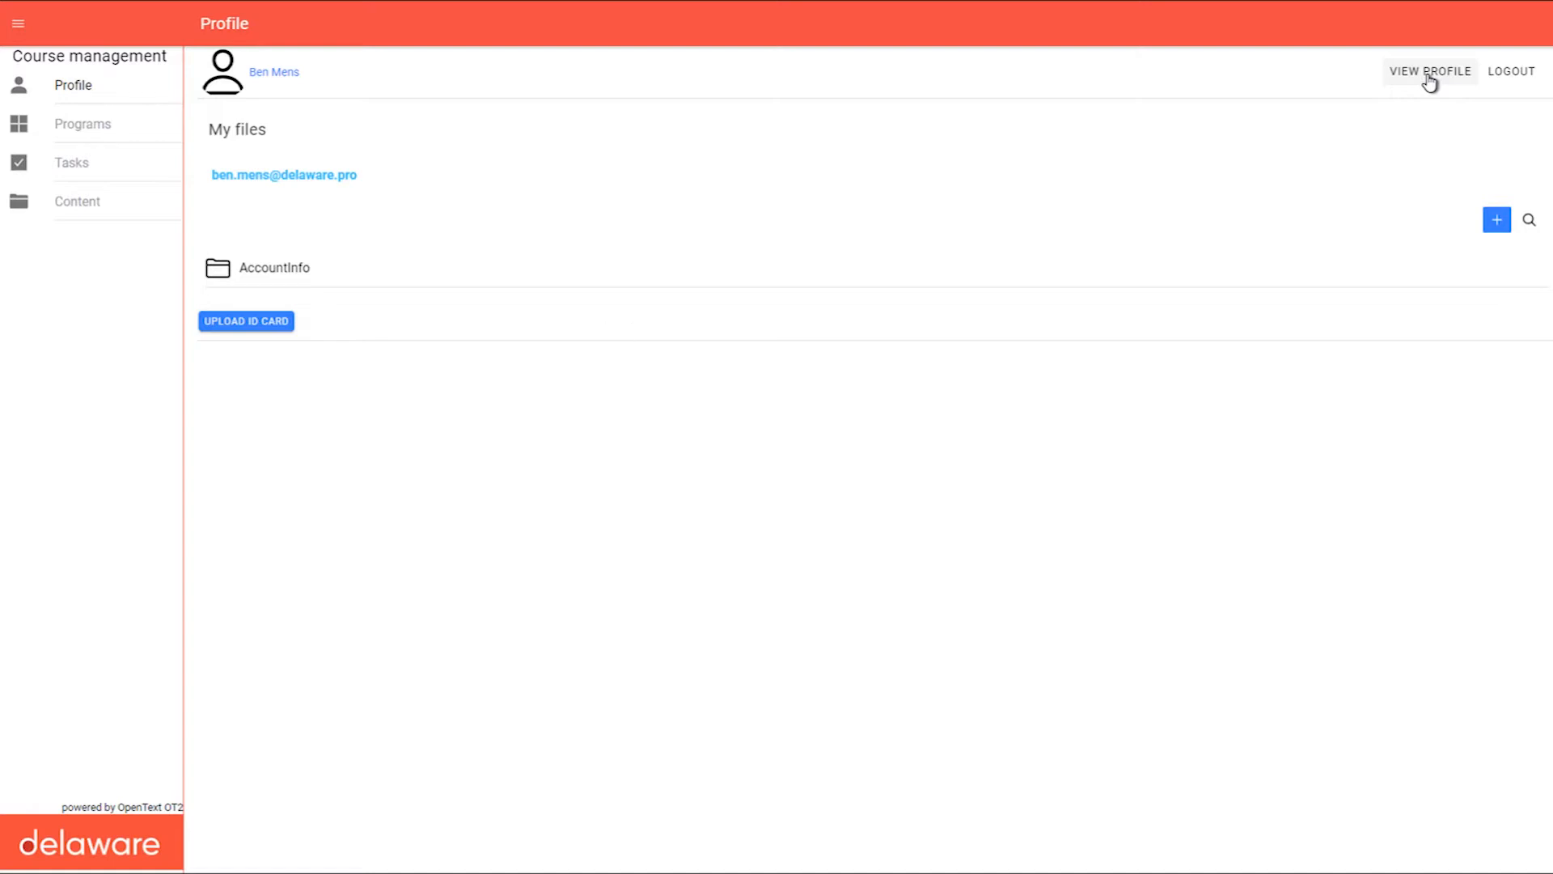
left_click(1429, 71)
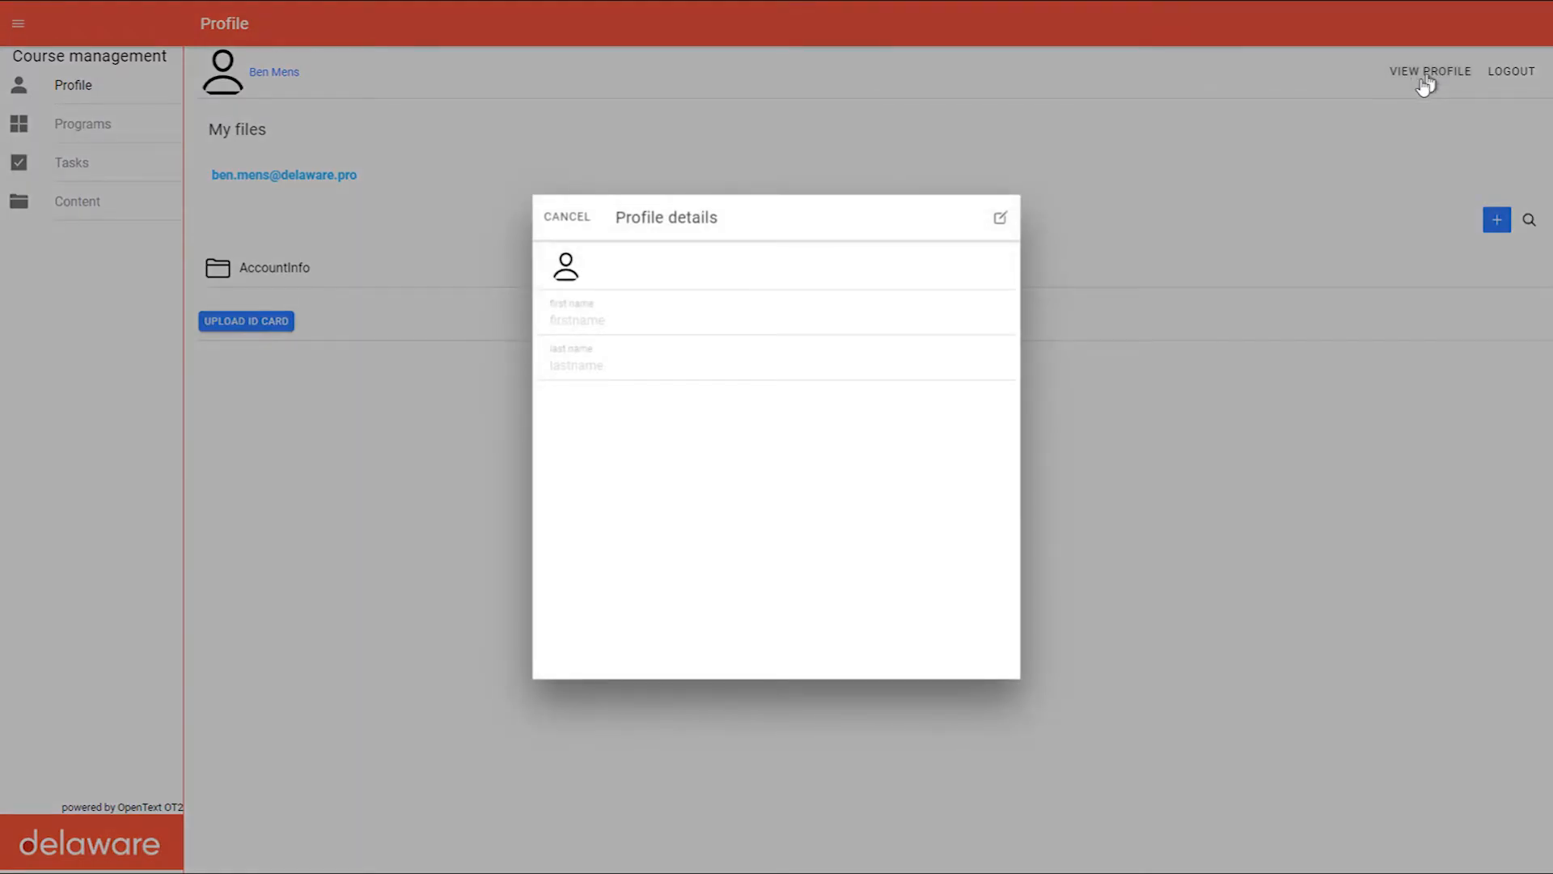
left_click(1000, 217)
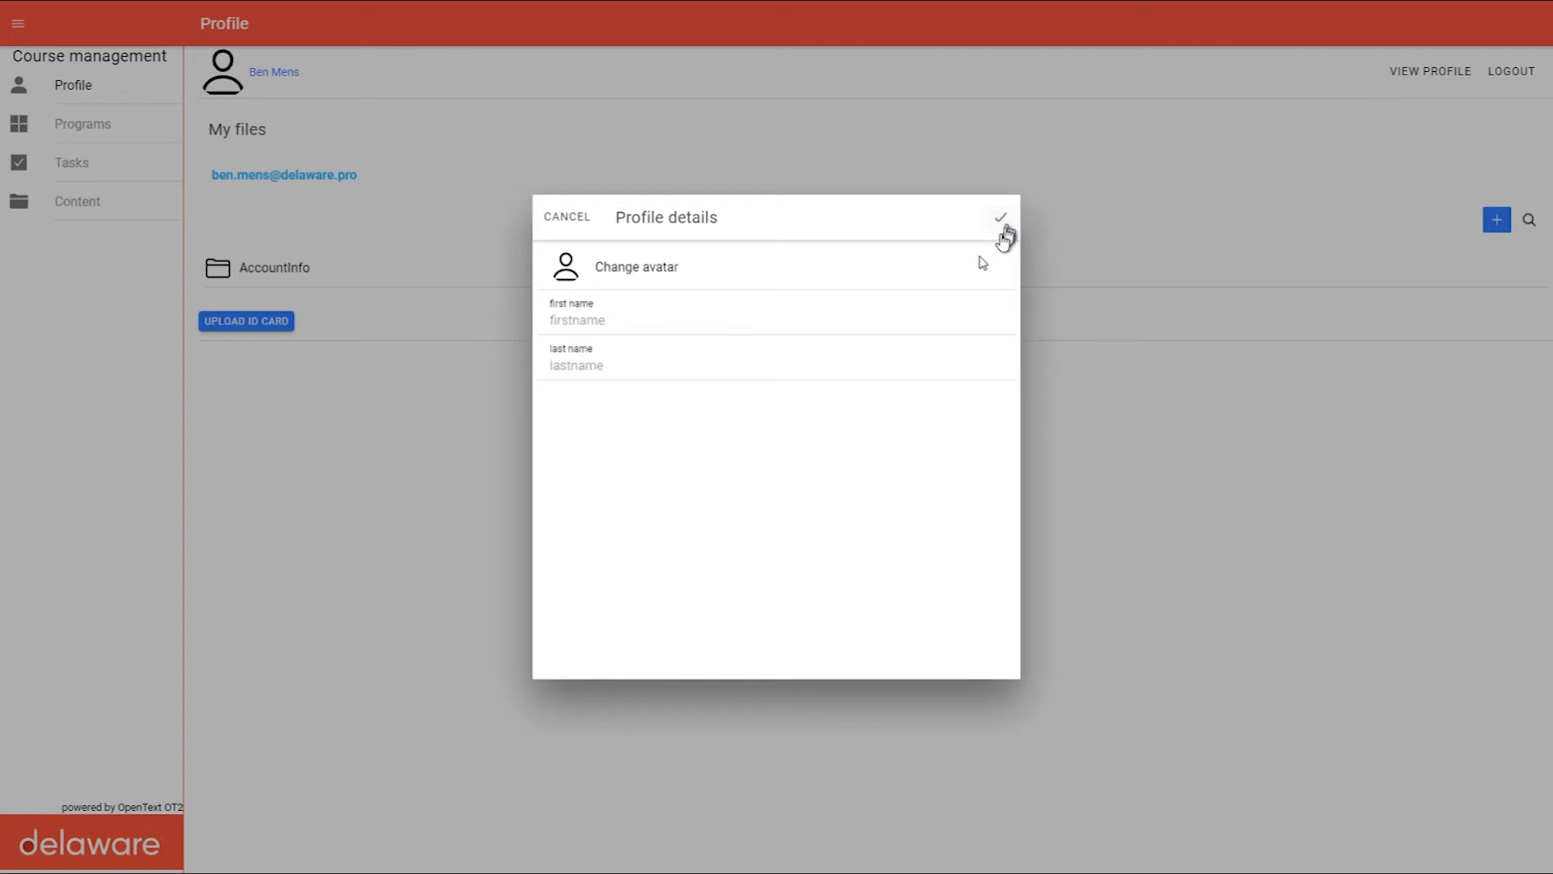
left_click(775, 319)
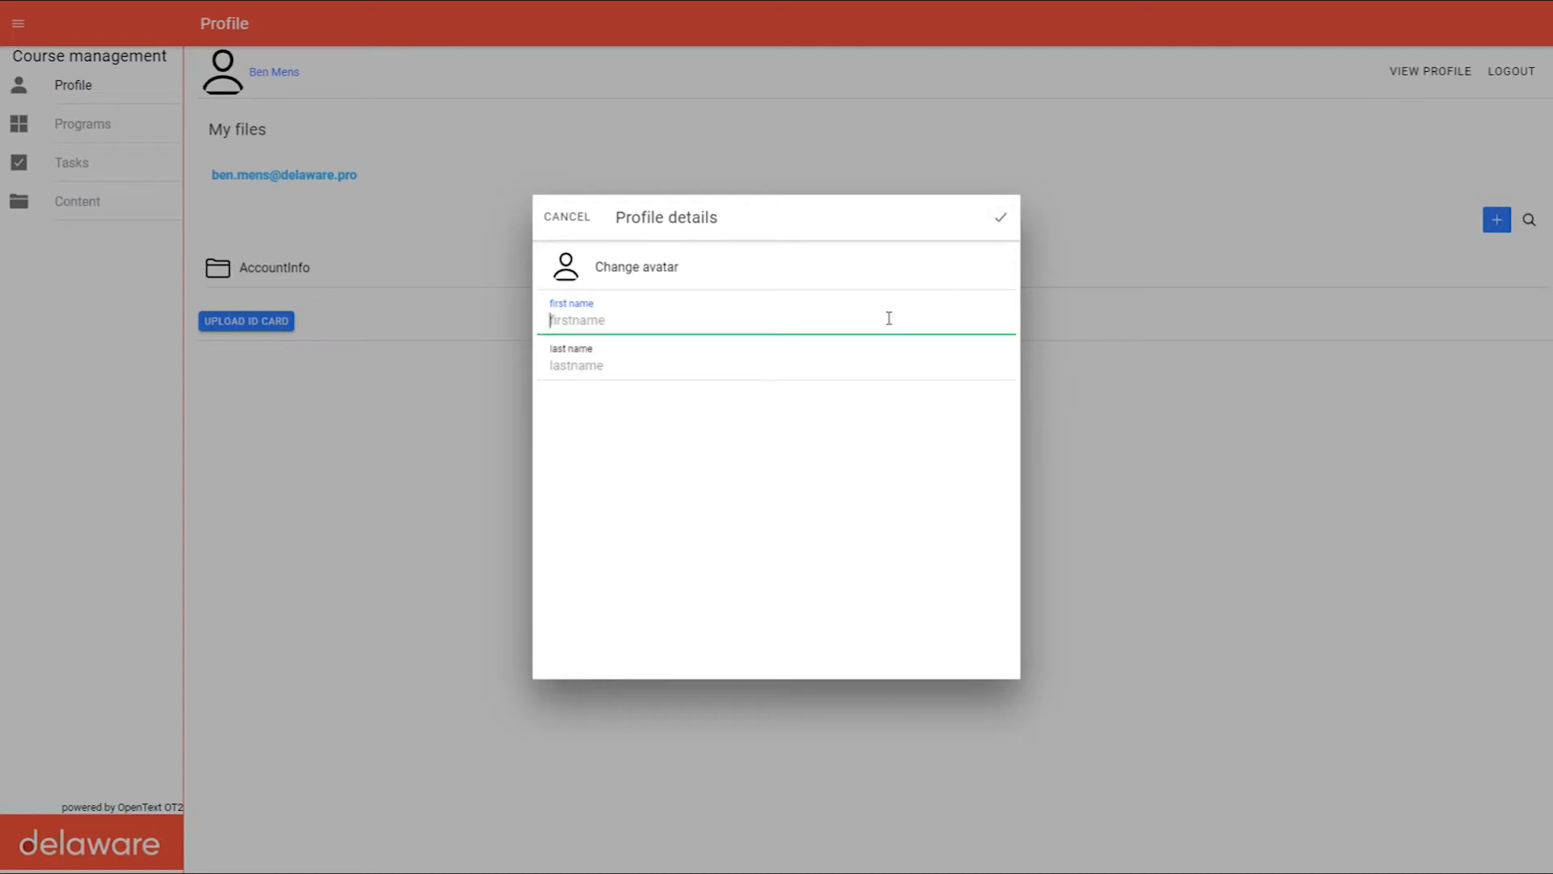
type("Ben")
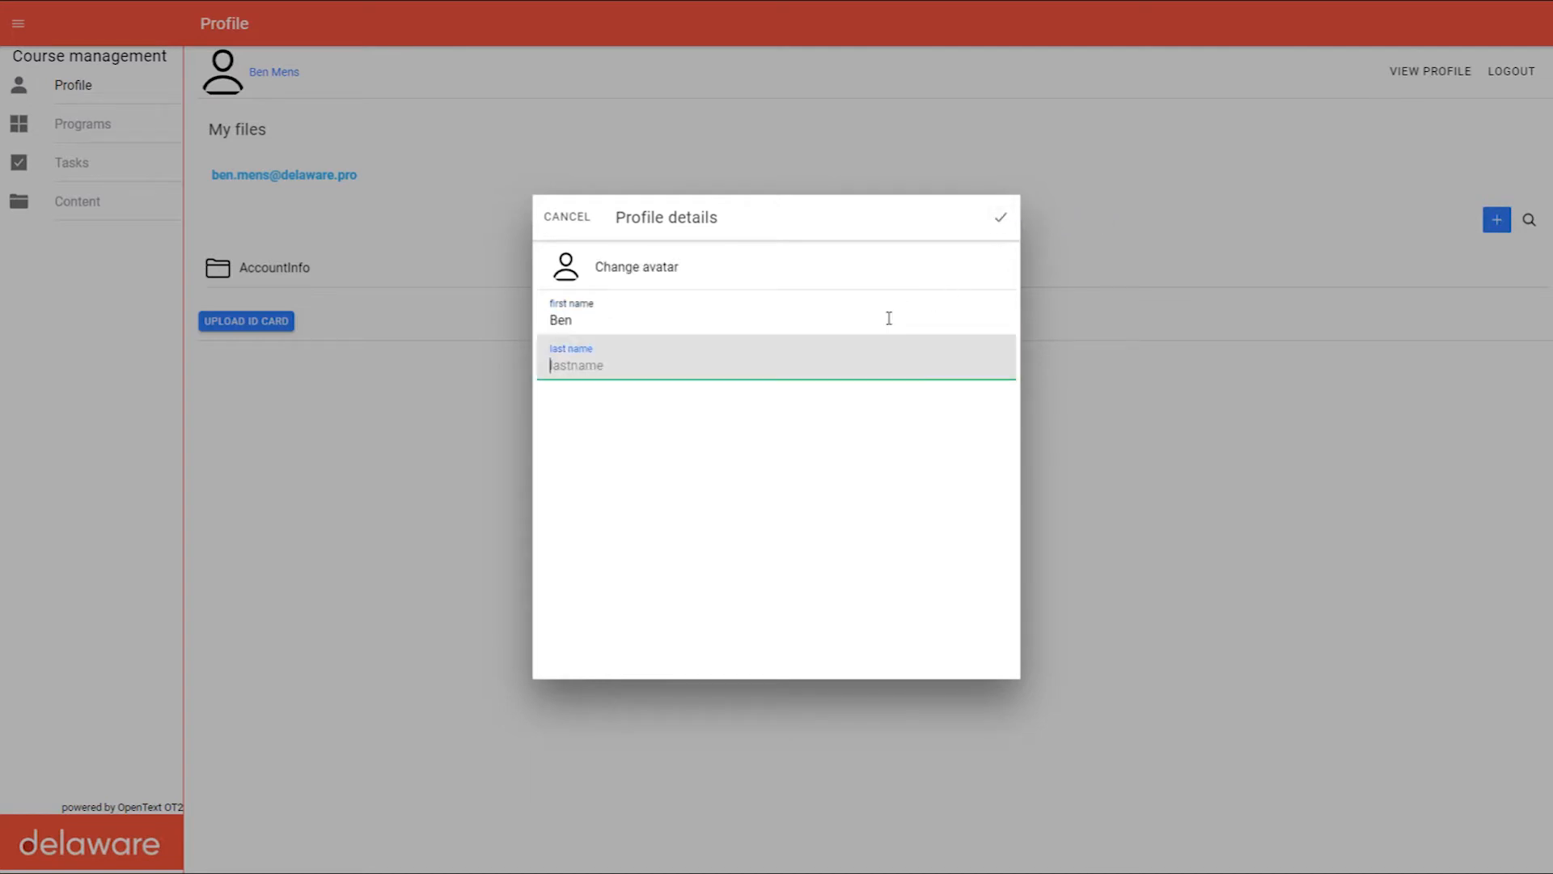
type("Mens")
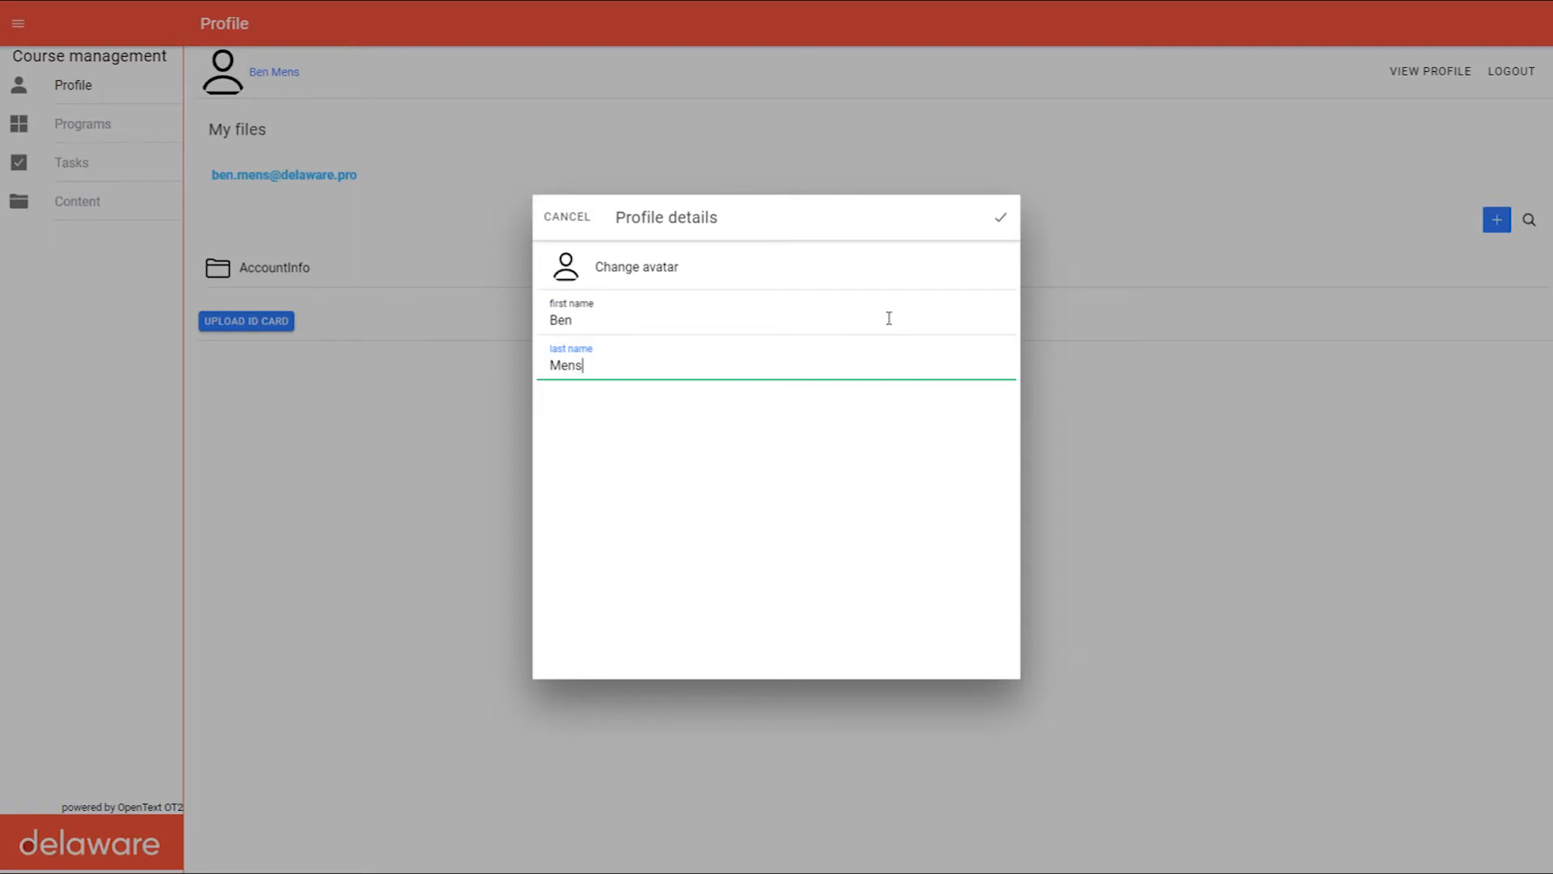
Set student.png as the profile avatar and save the profile details
left_click(636, 267)
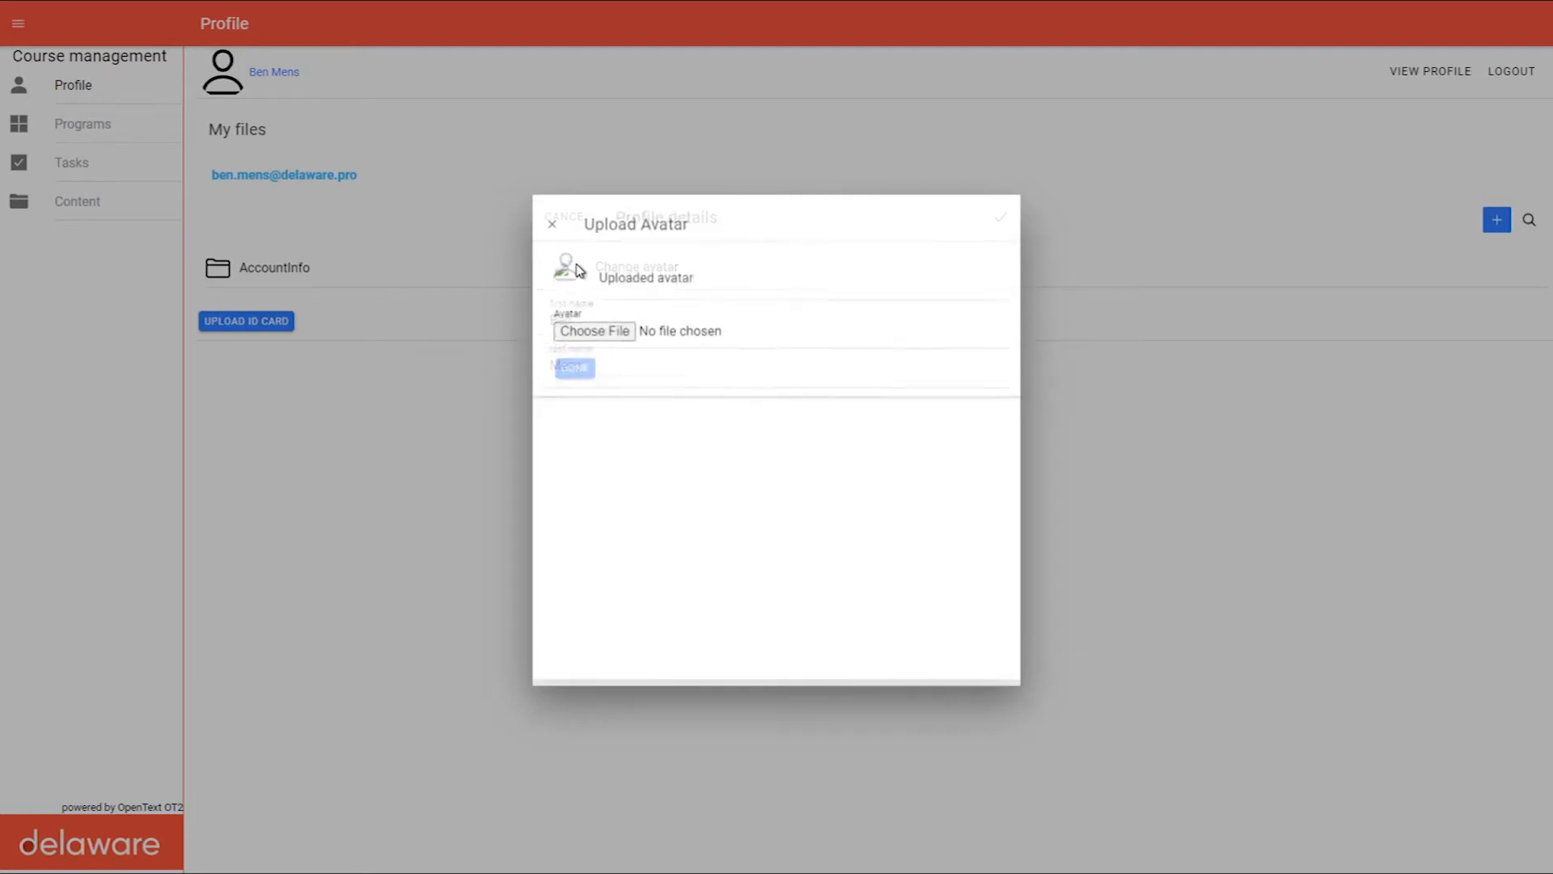
left_click(592, 330)
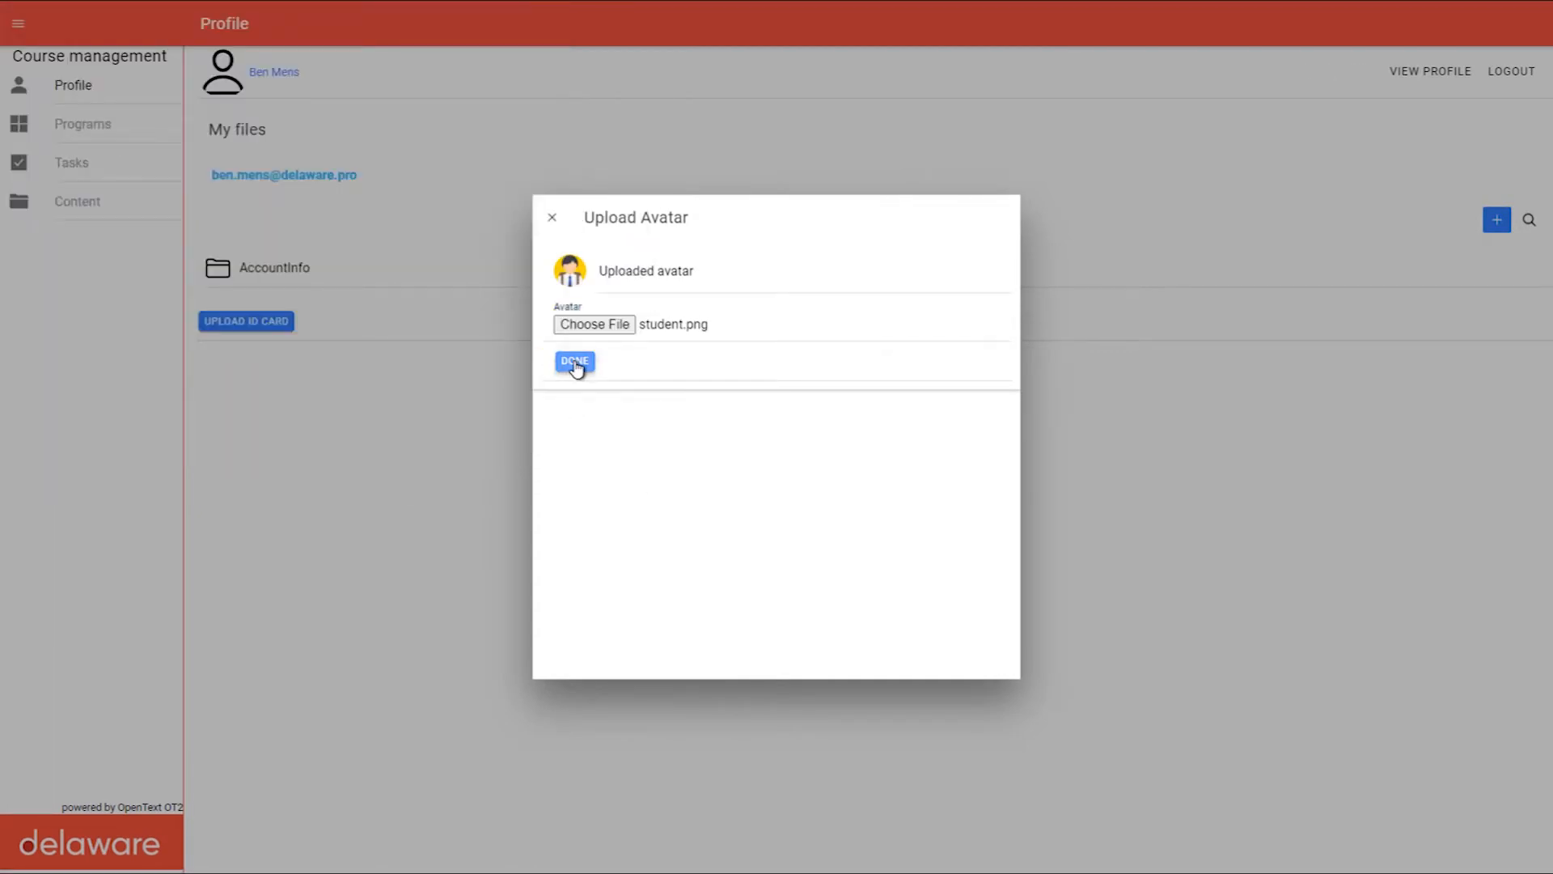
left_click(574, 361)
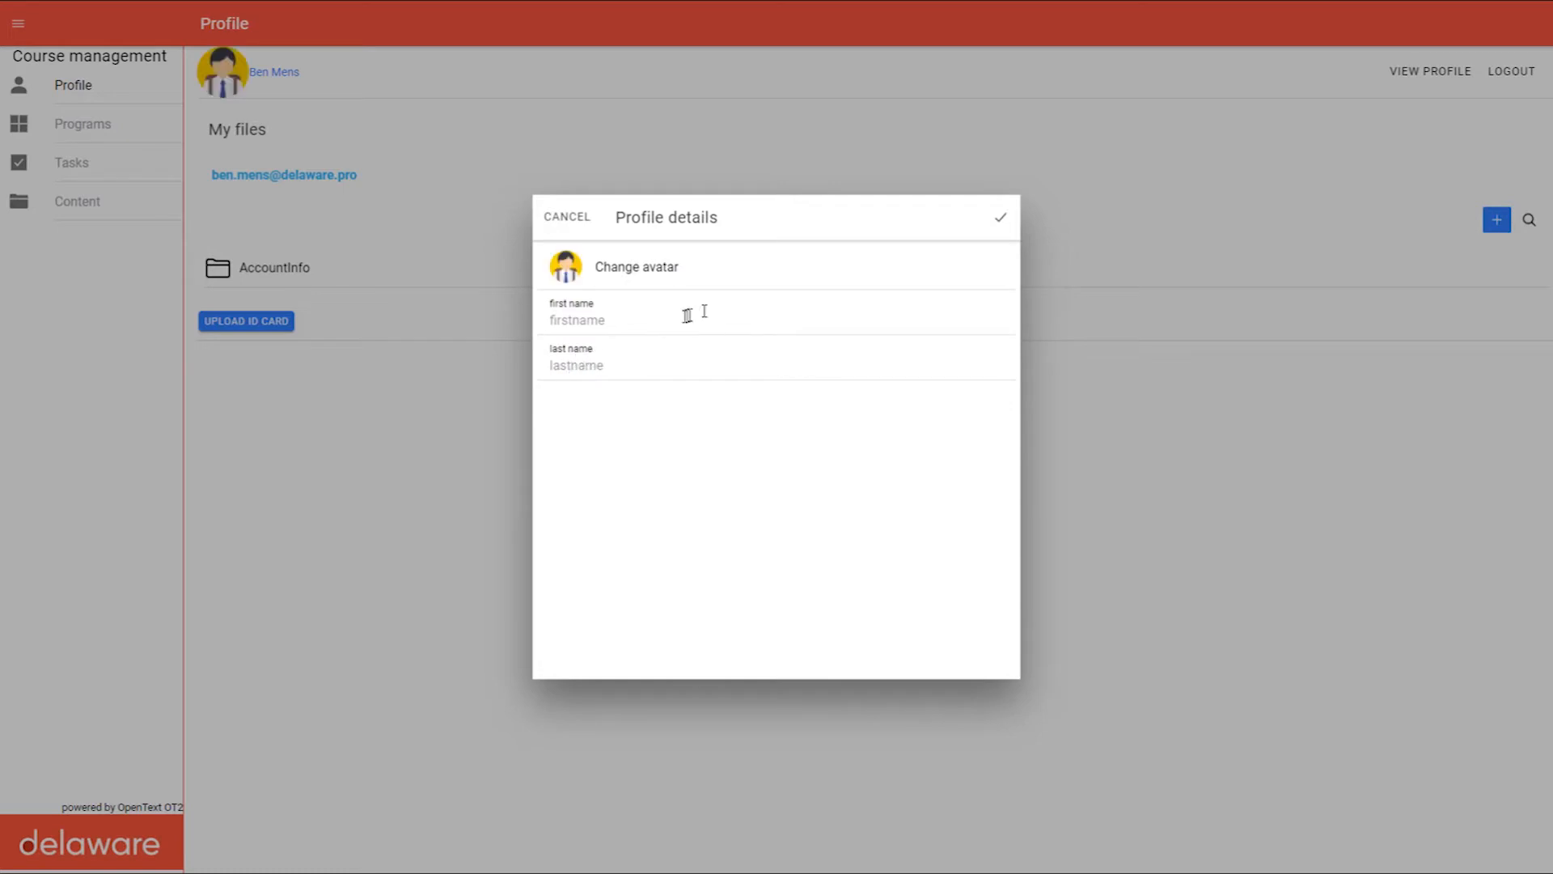
left_click(566, 216)
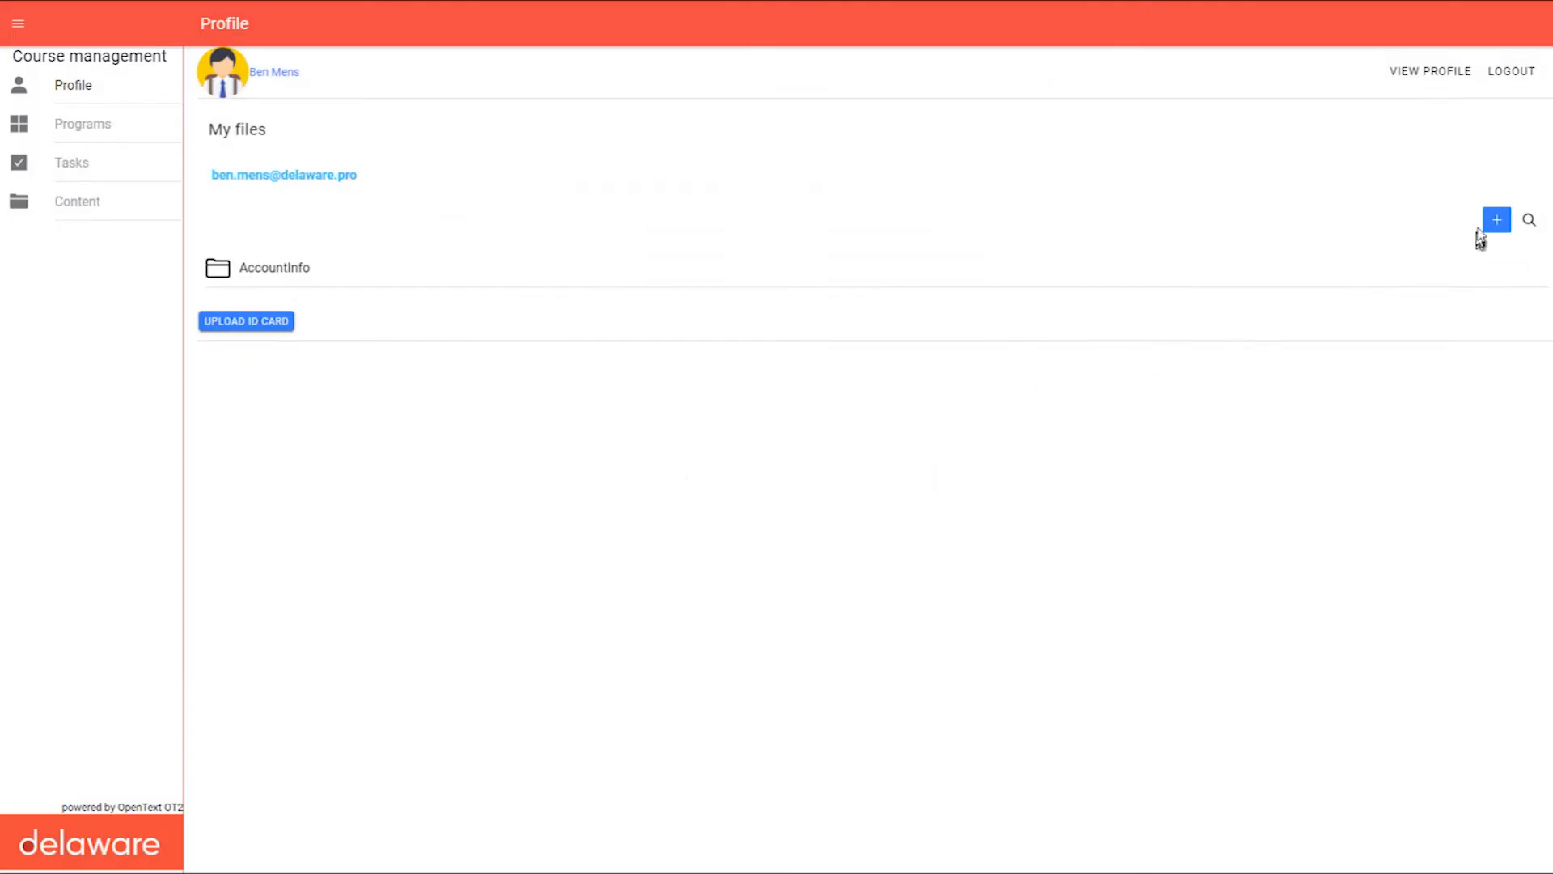
Upload stereoscopy_whitepaper.pdf into My files
left_click(1495, 218)
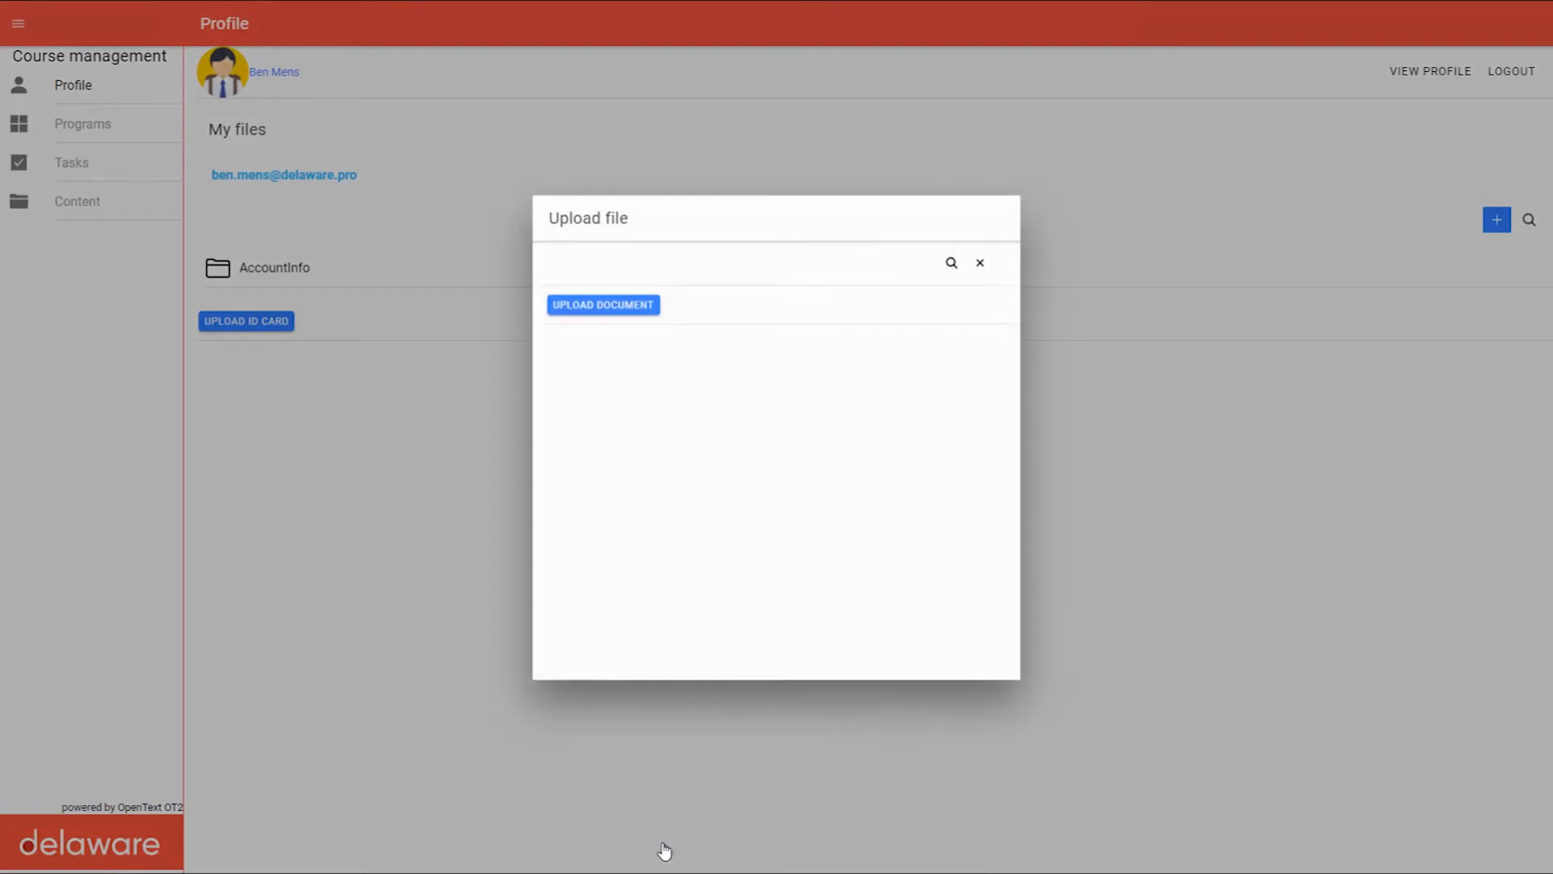
mouse_move(951, 264)
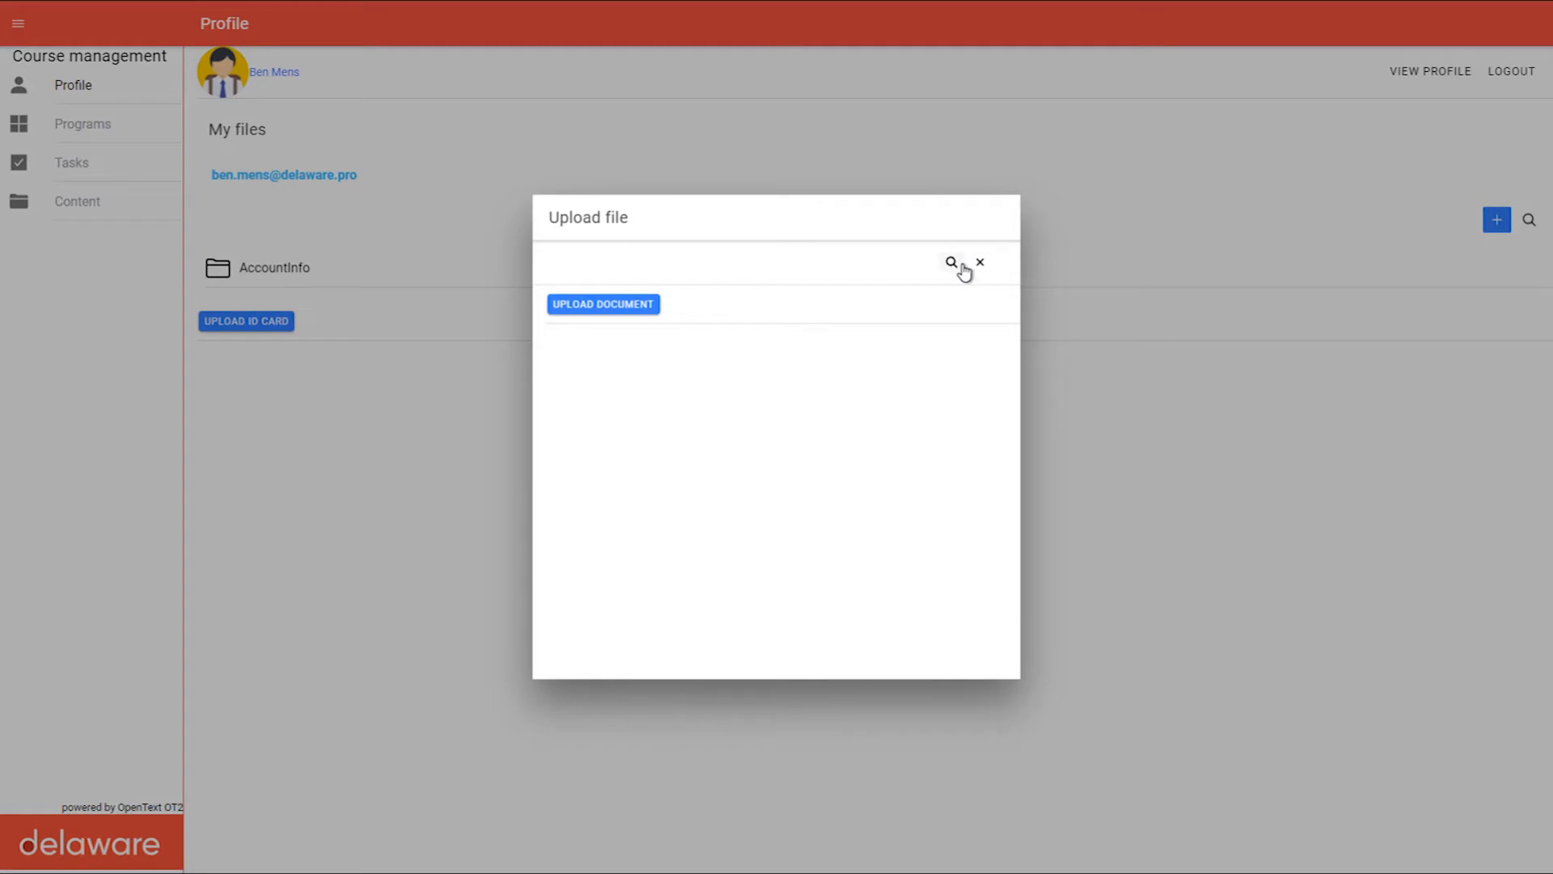
left_click(602, 304)
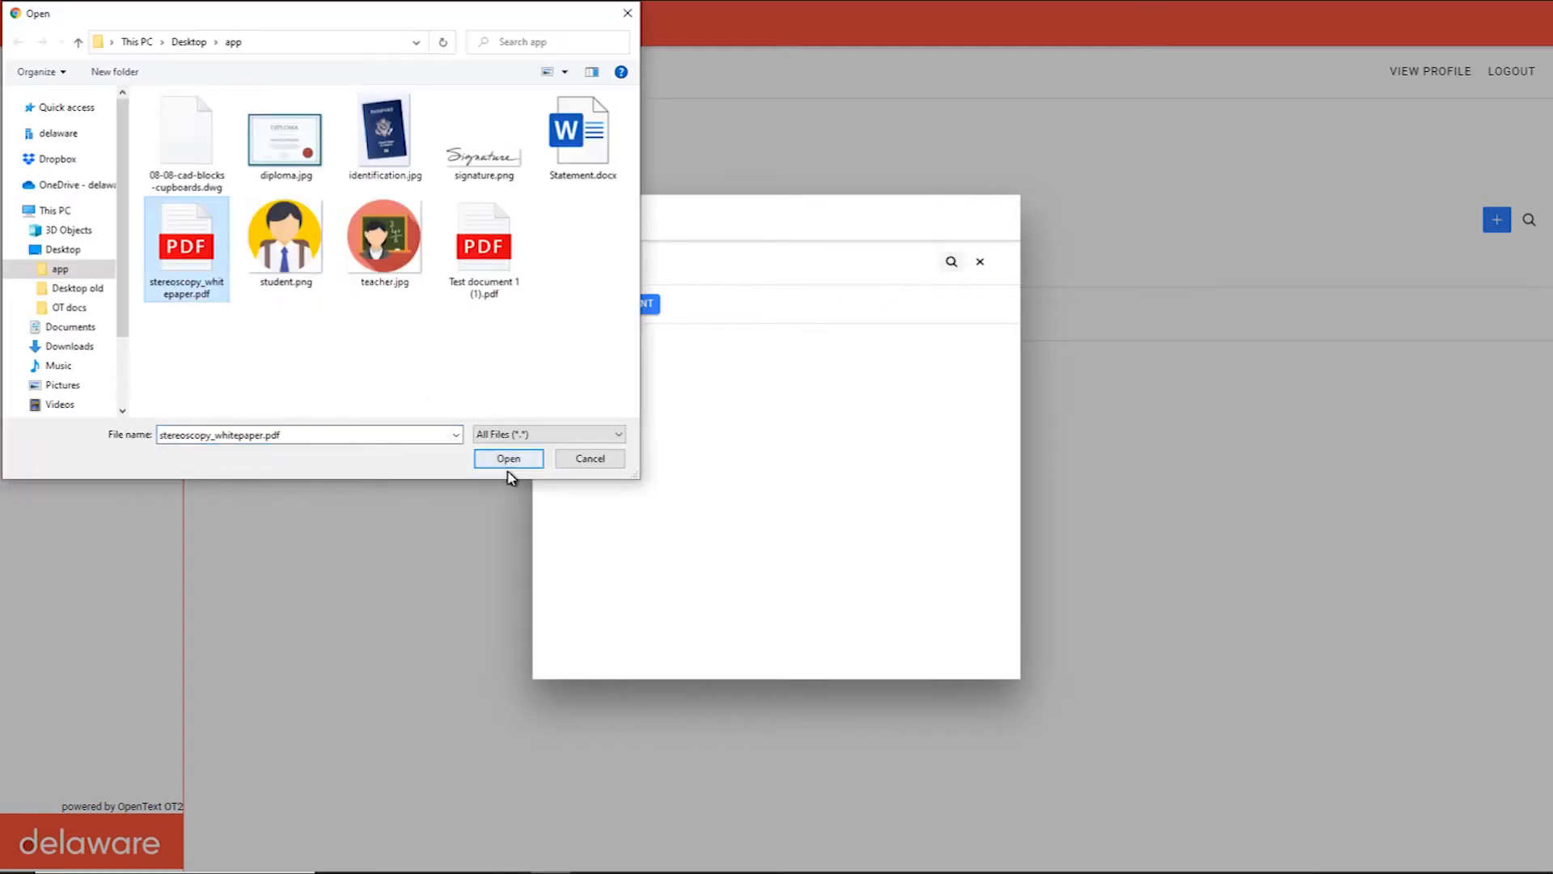
left_click(508, 458)
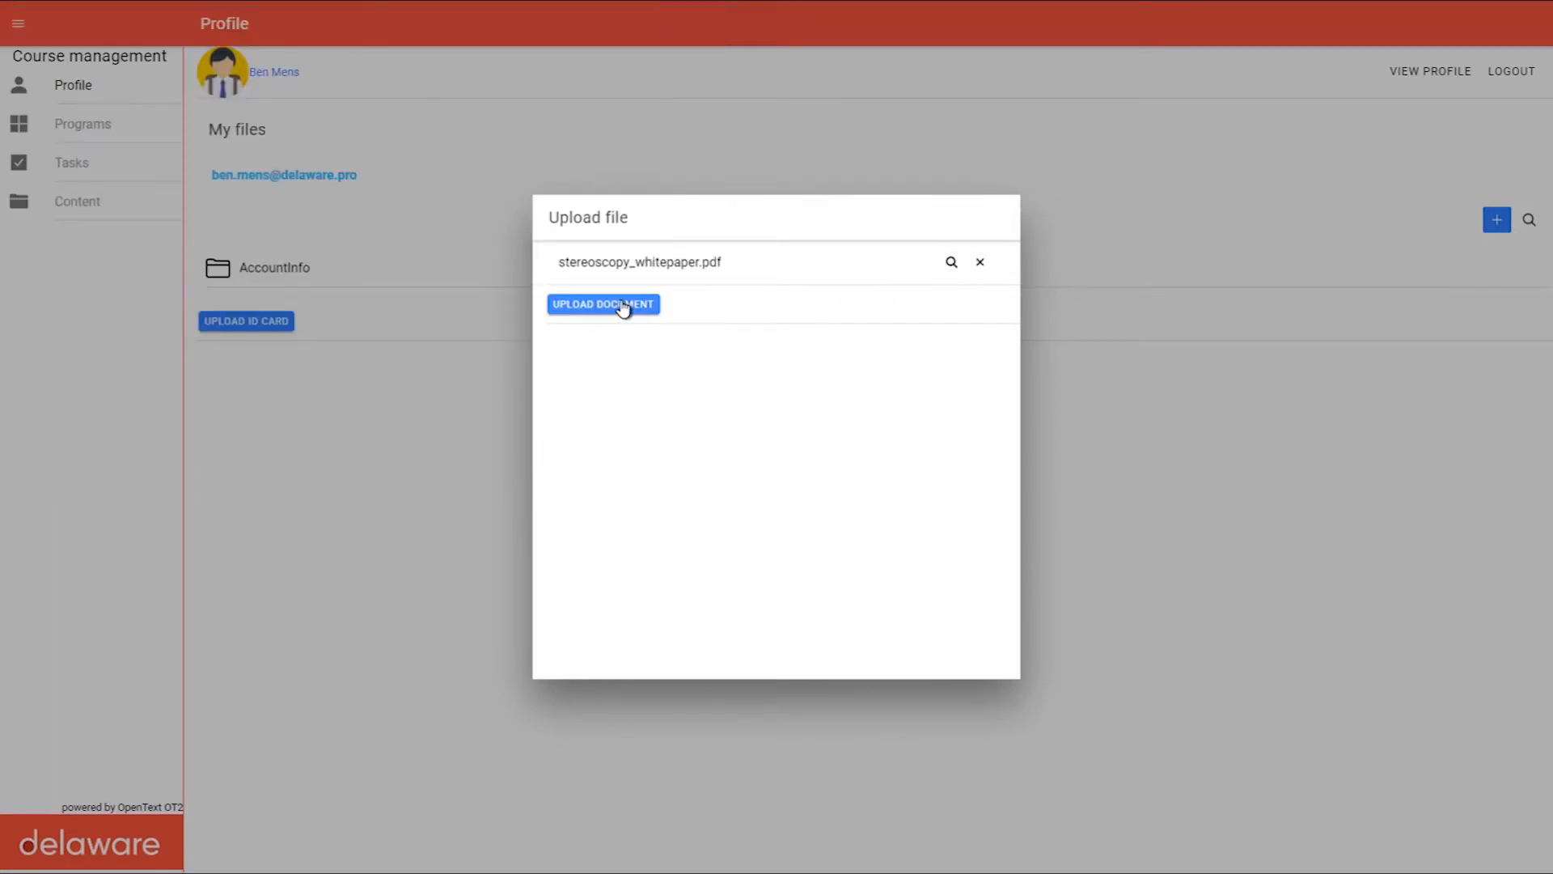
left_click(602, 304)
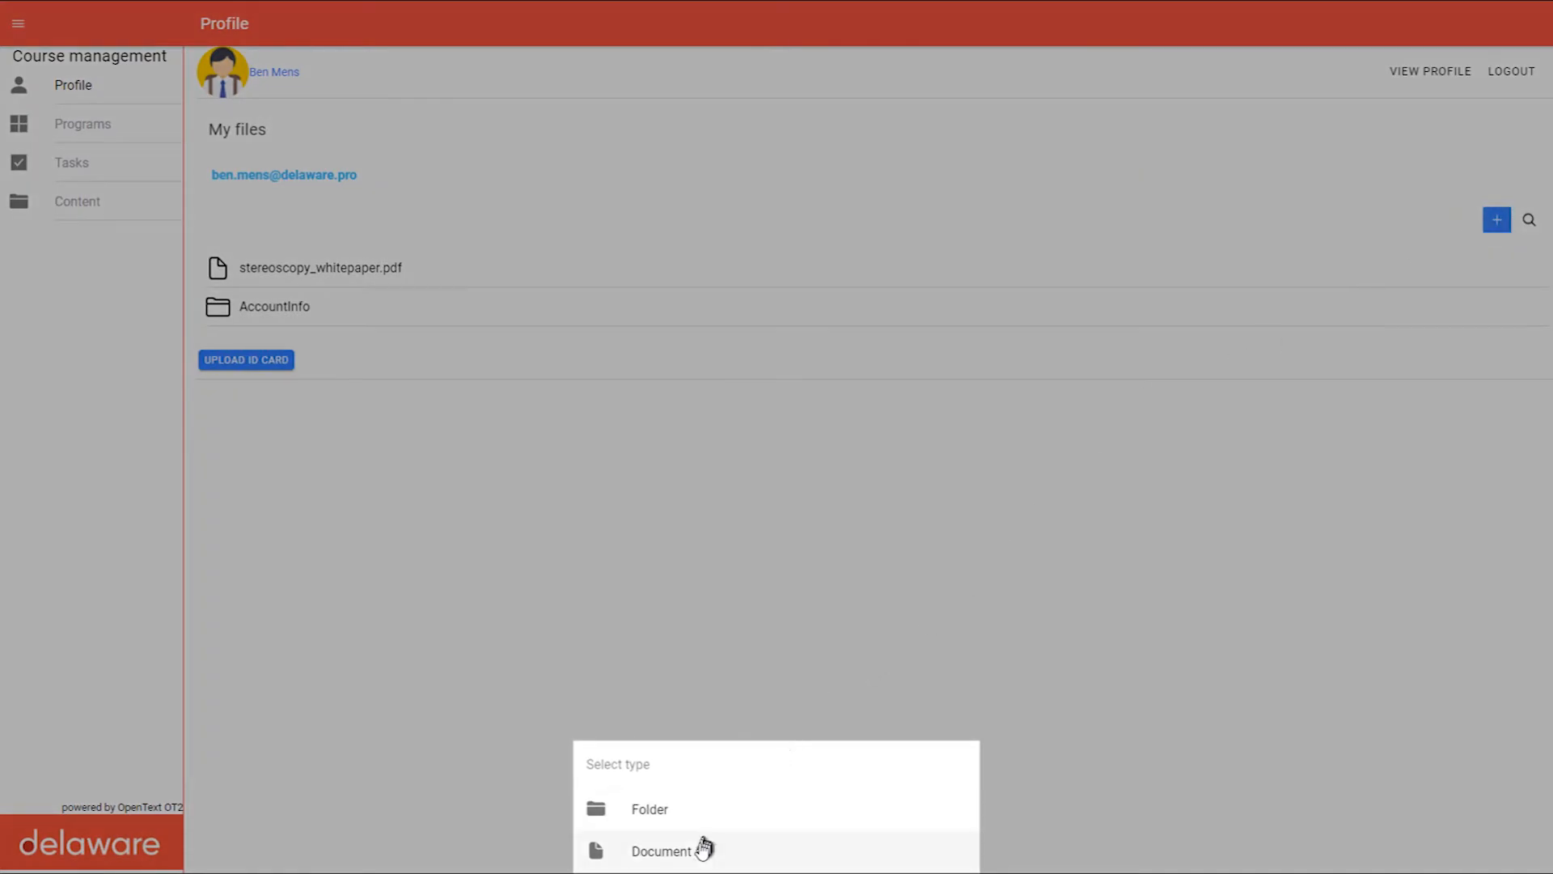
Add a second document, 08-08-cad-blocks-cupboards.dwg, to My files
left_click(660, 849)
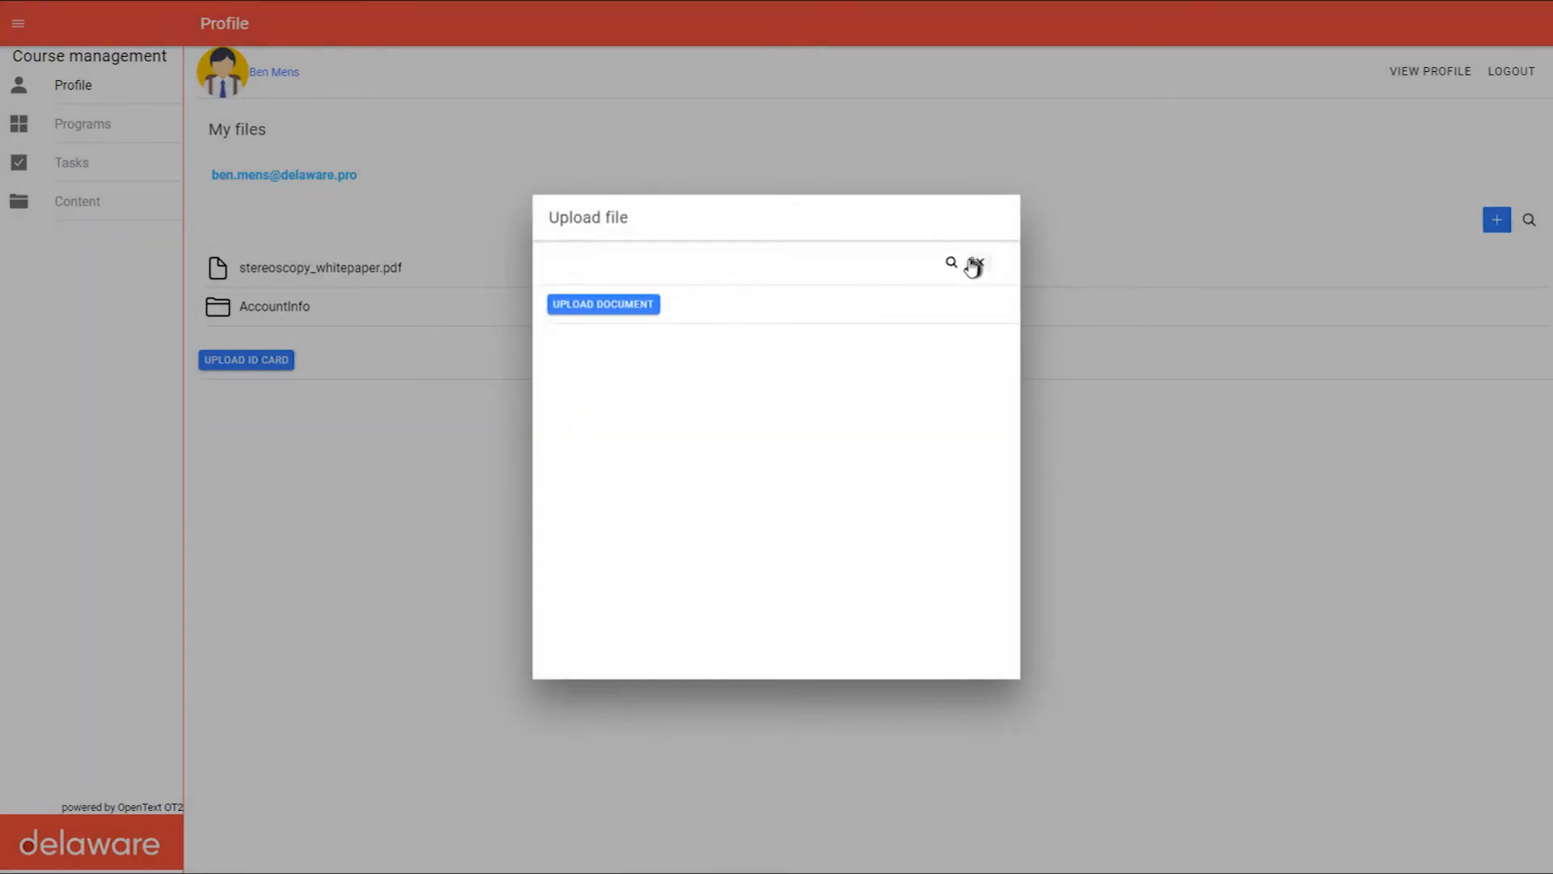
left_click(602, 304)
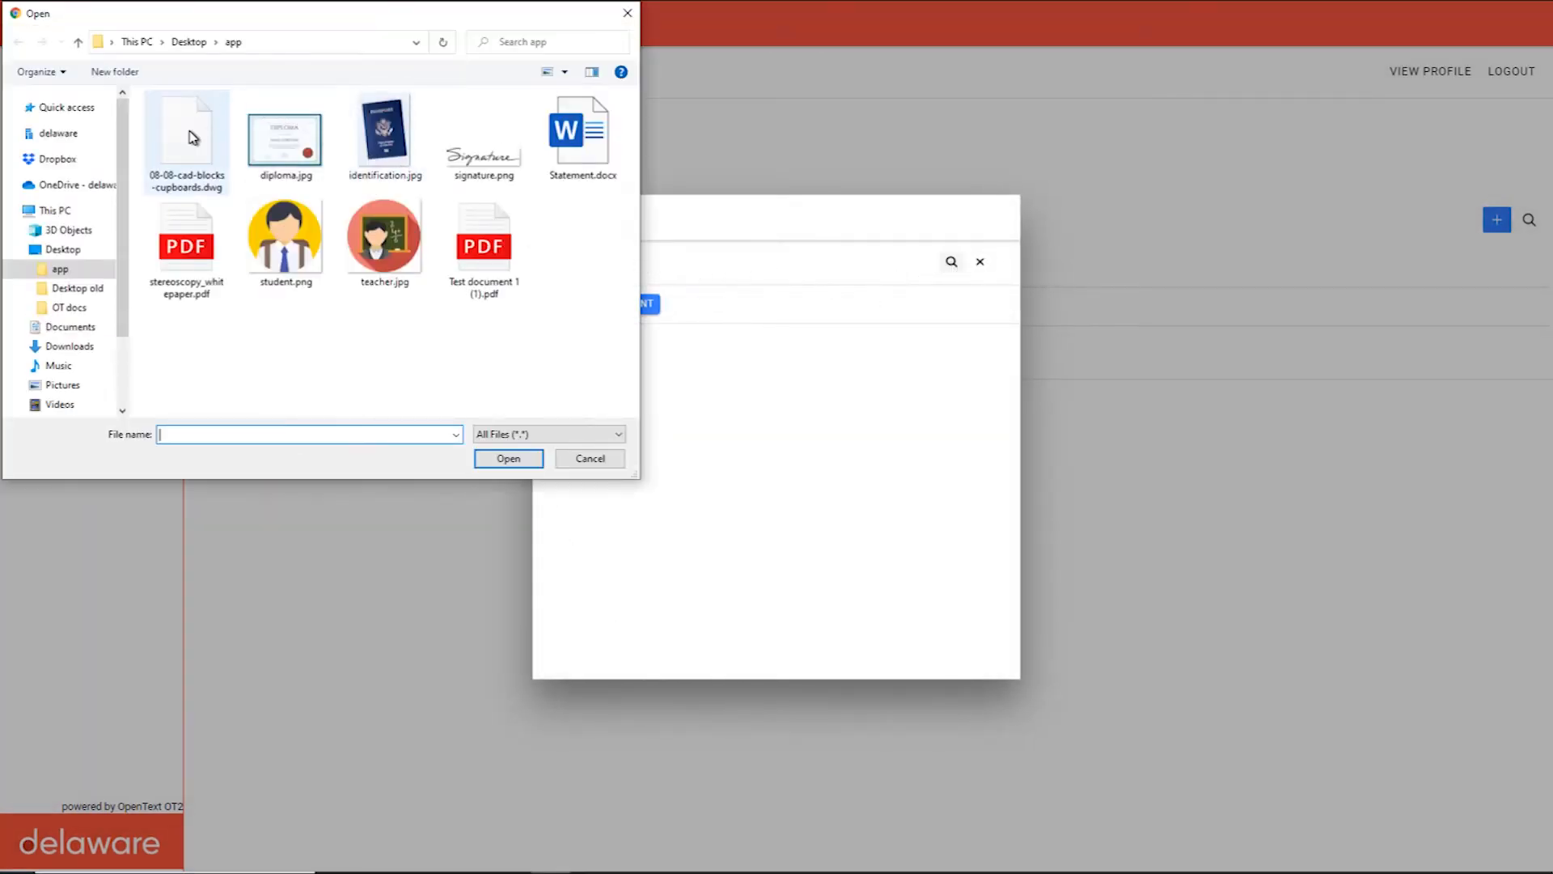
left_click(589, 458)
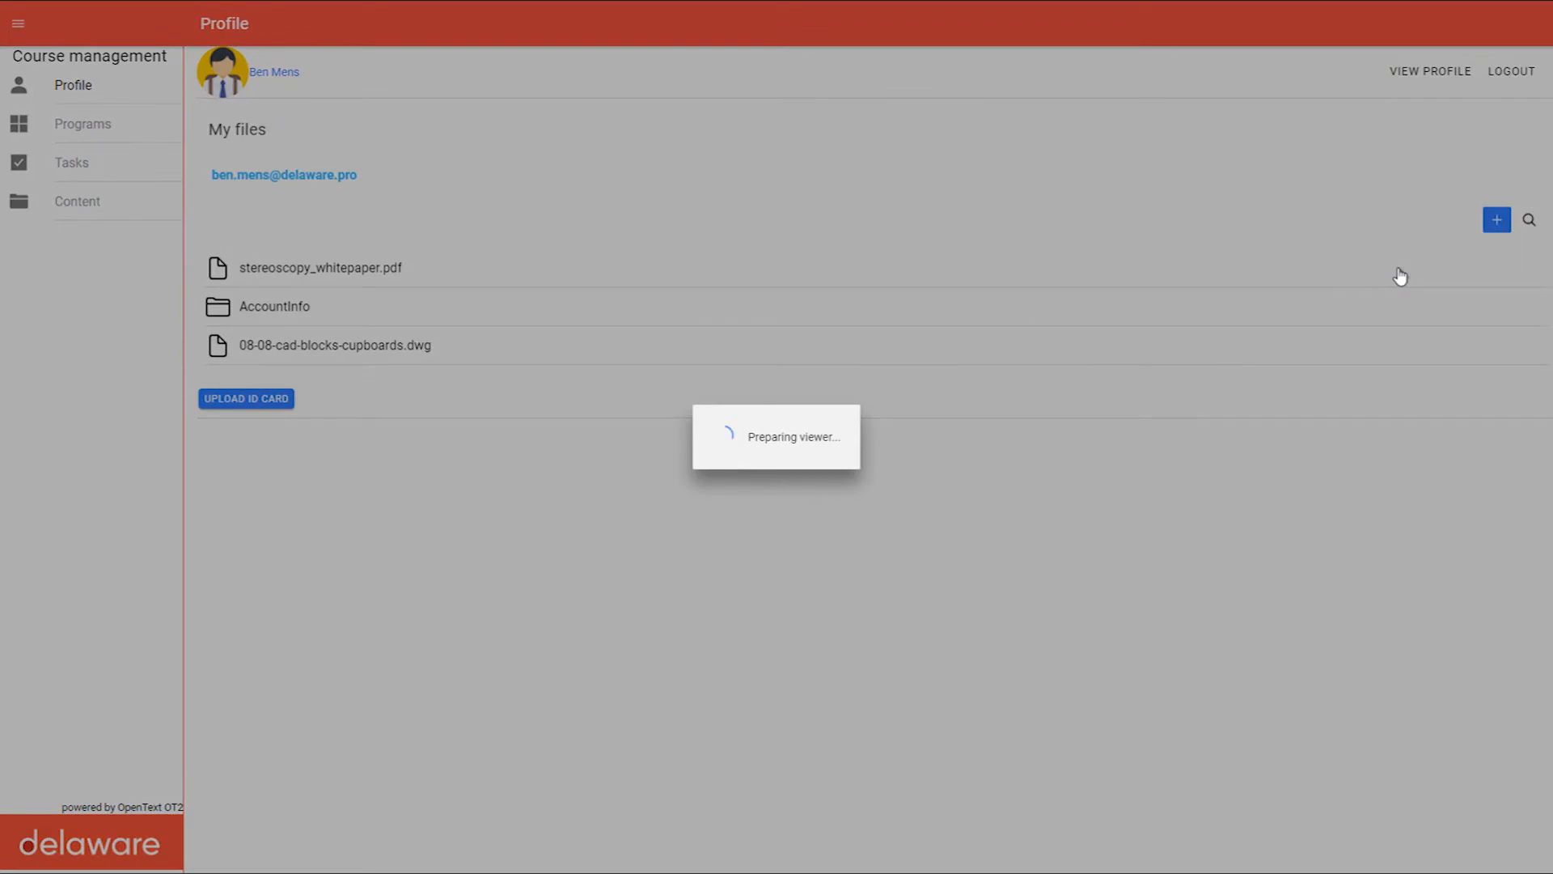
Leave the viewer and show the Programs list from General Economics to Languages
left_click(320, 267)
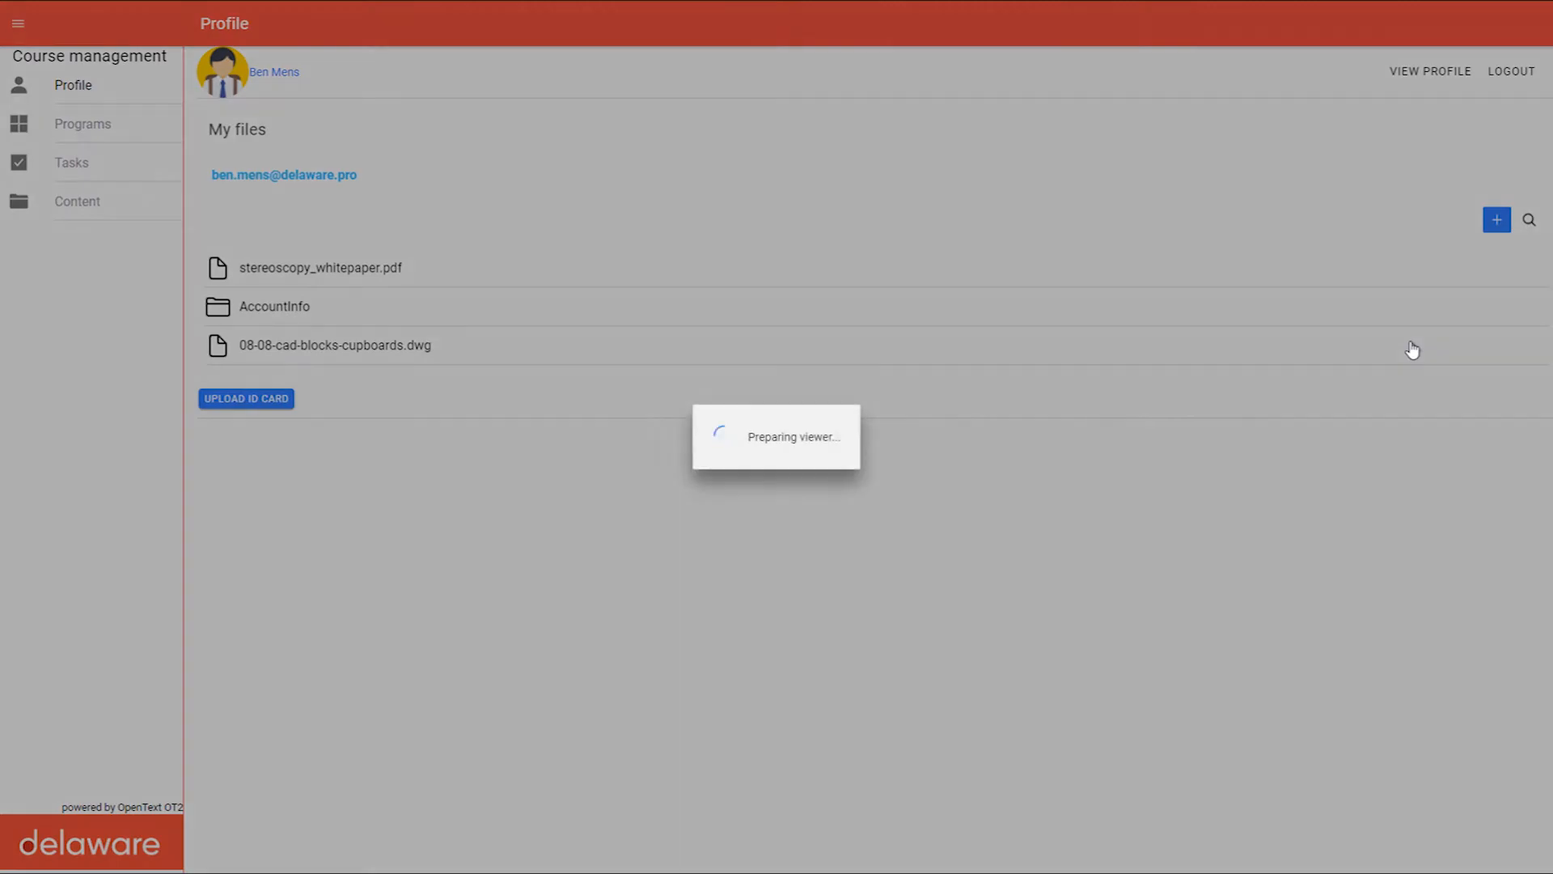
left_click(334, 344)
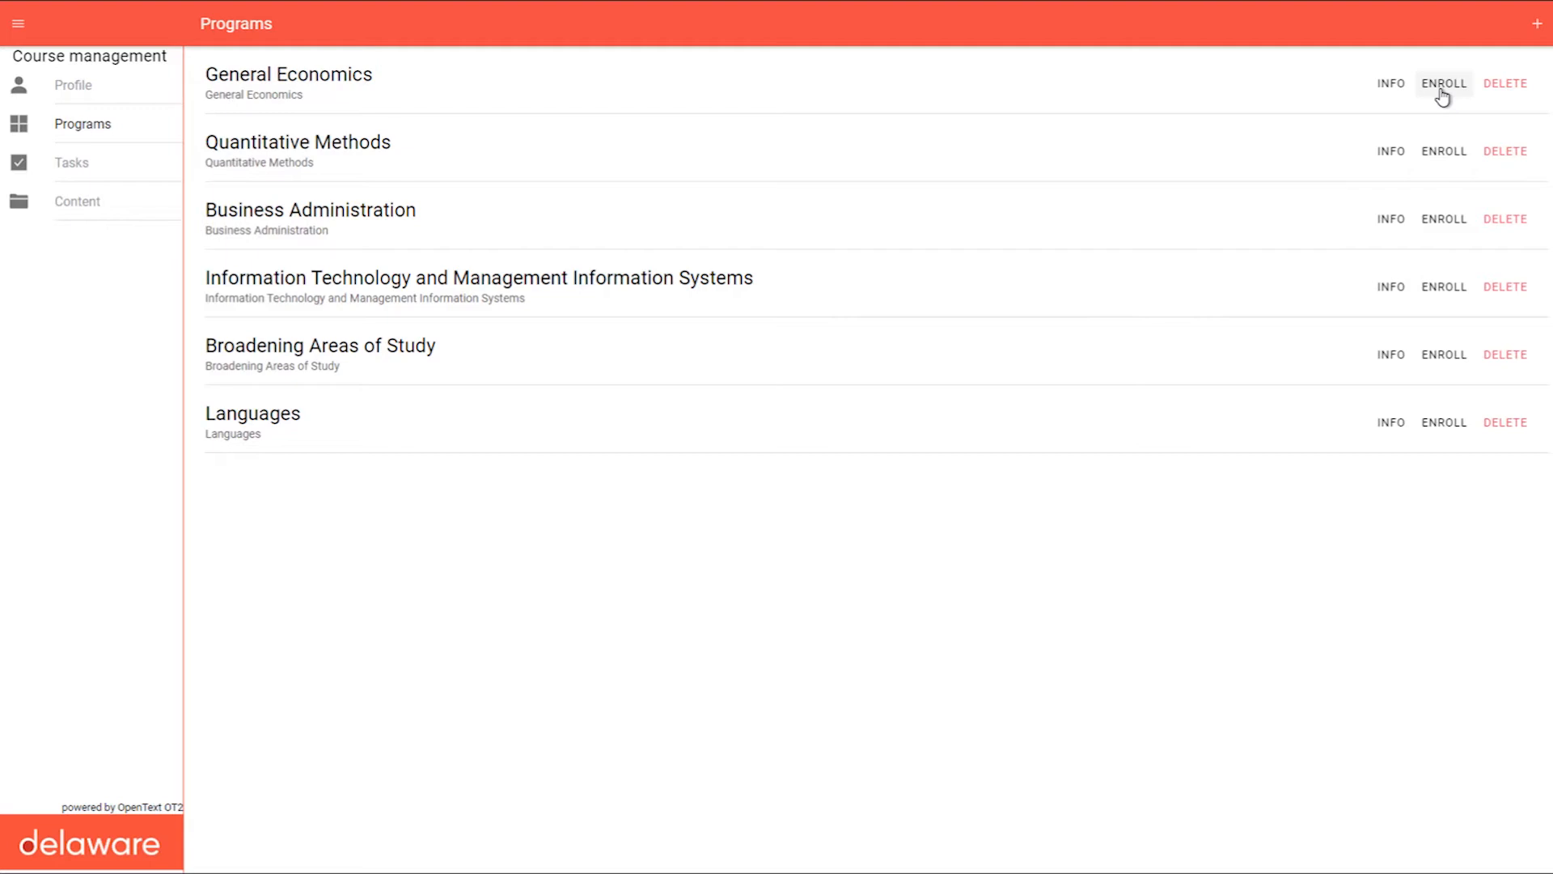
Begin enrolling in General Economics, reaching the personal data step
left_click(1443, 83)
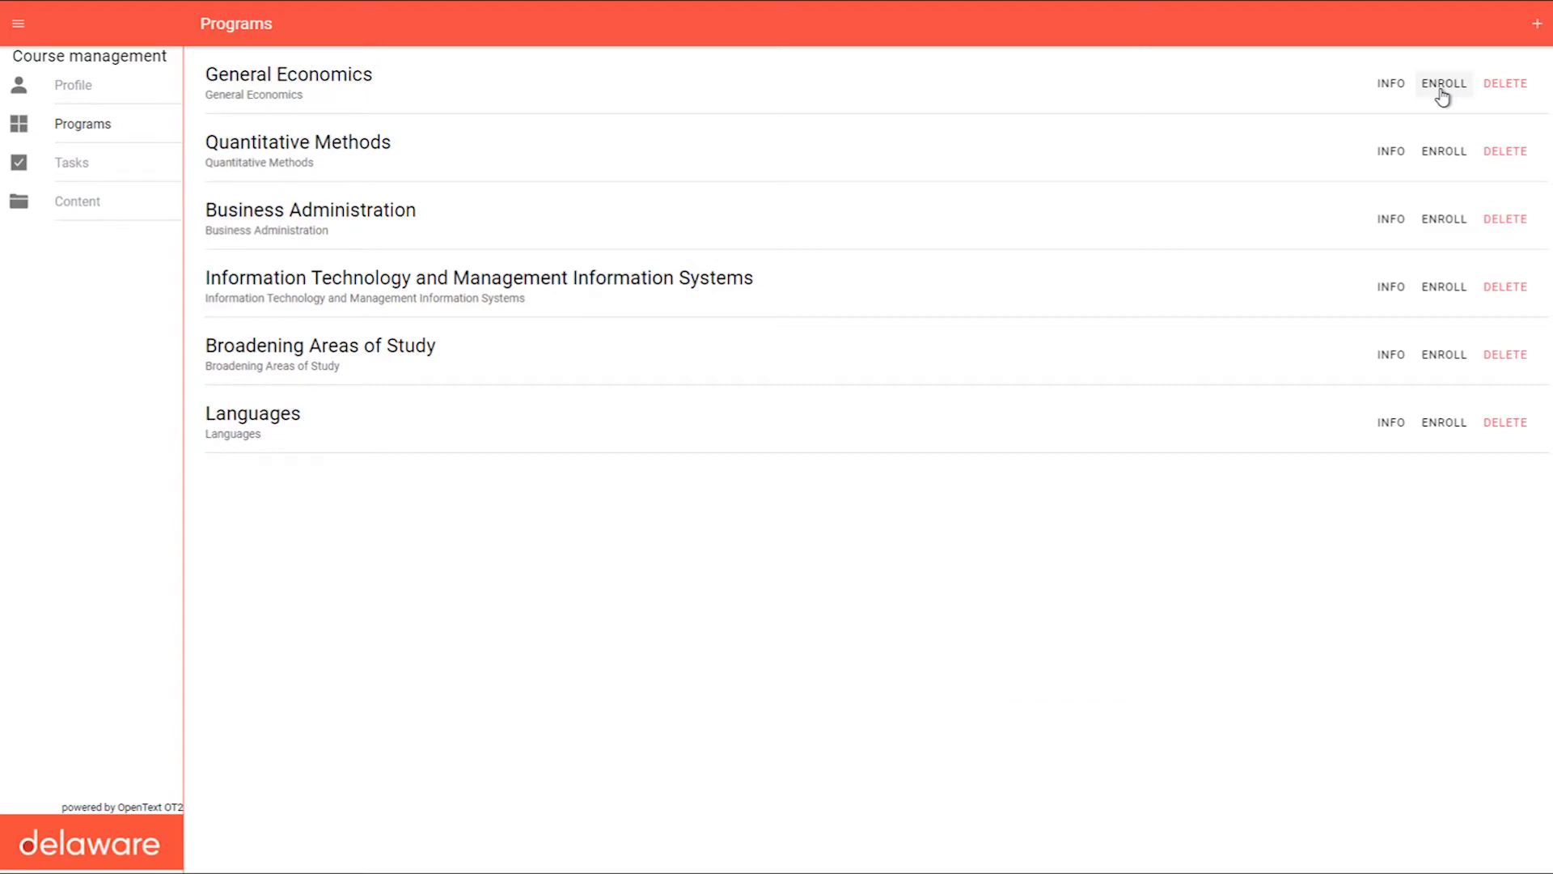
left_click(1443, 83)
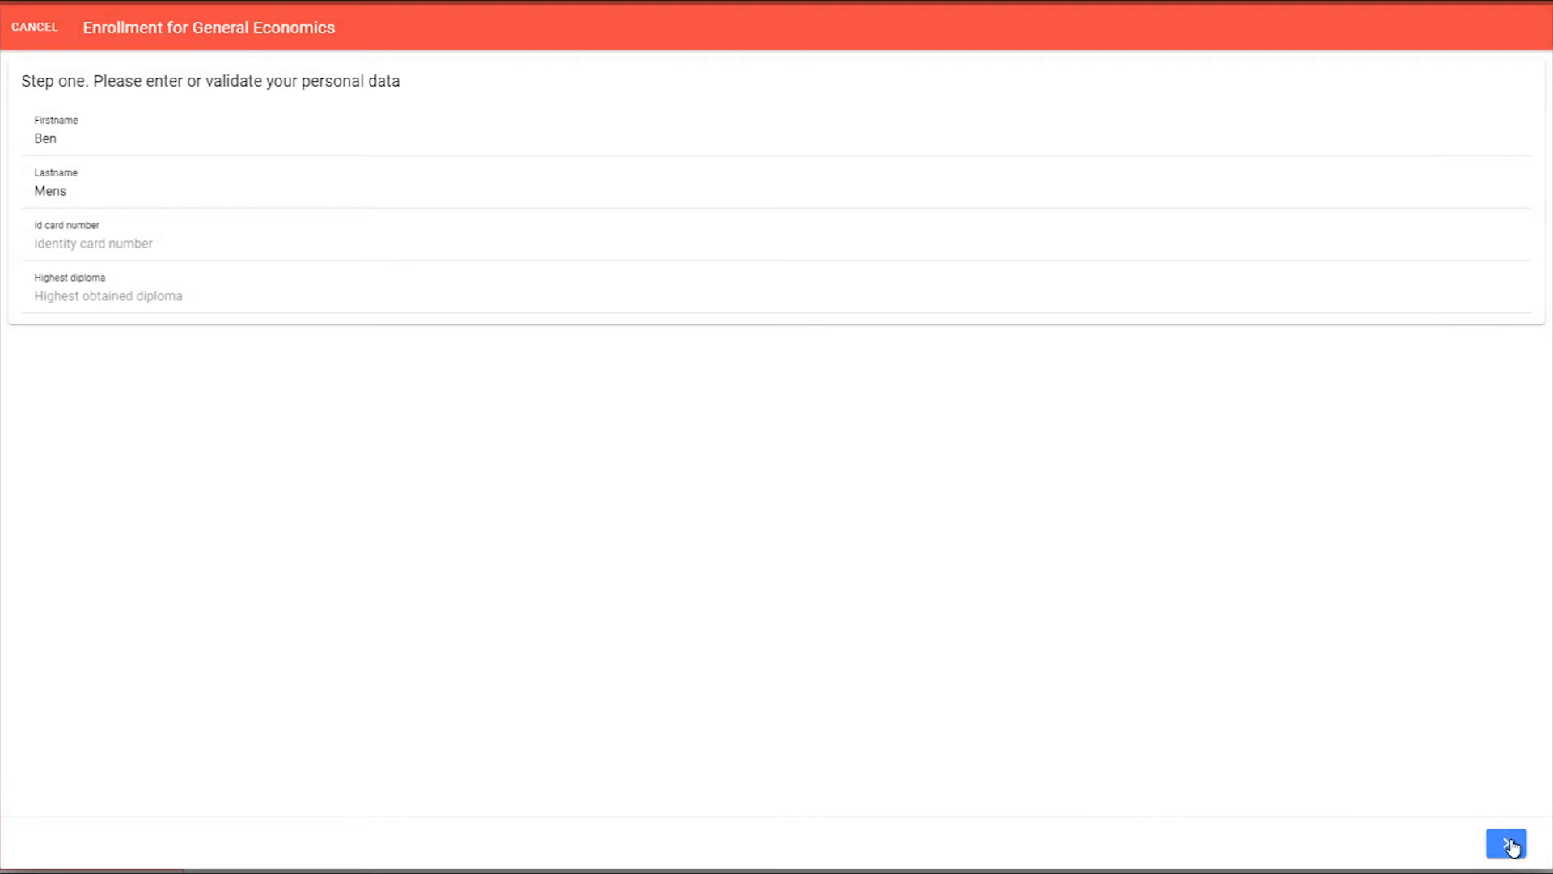
Request an exemption for Introduction to economics and advance to the signing step
left_click(1506, 846)
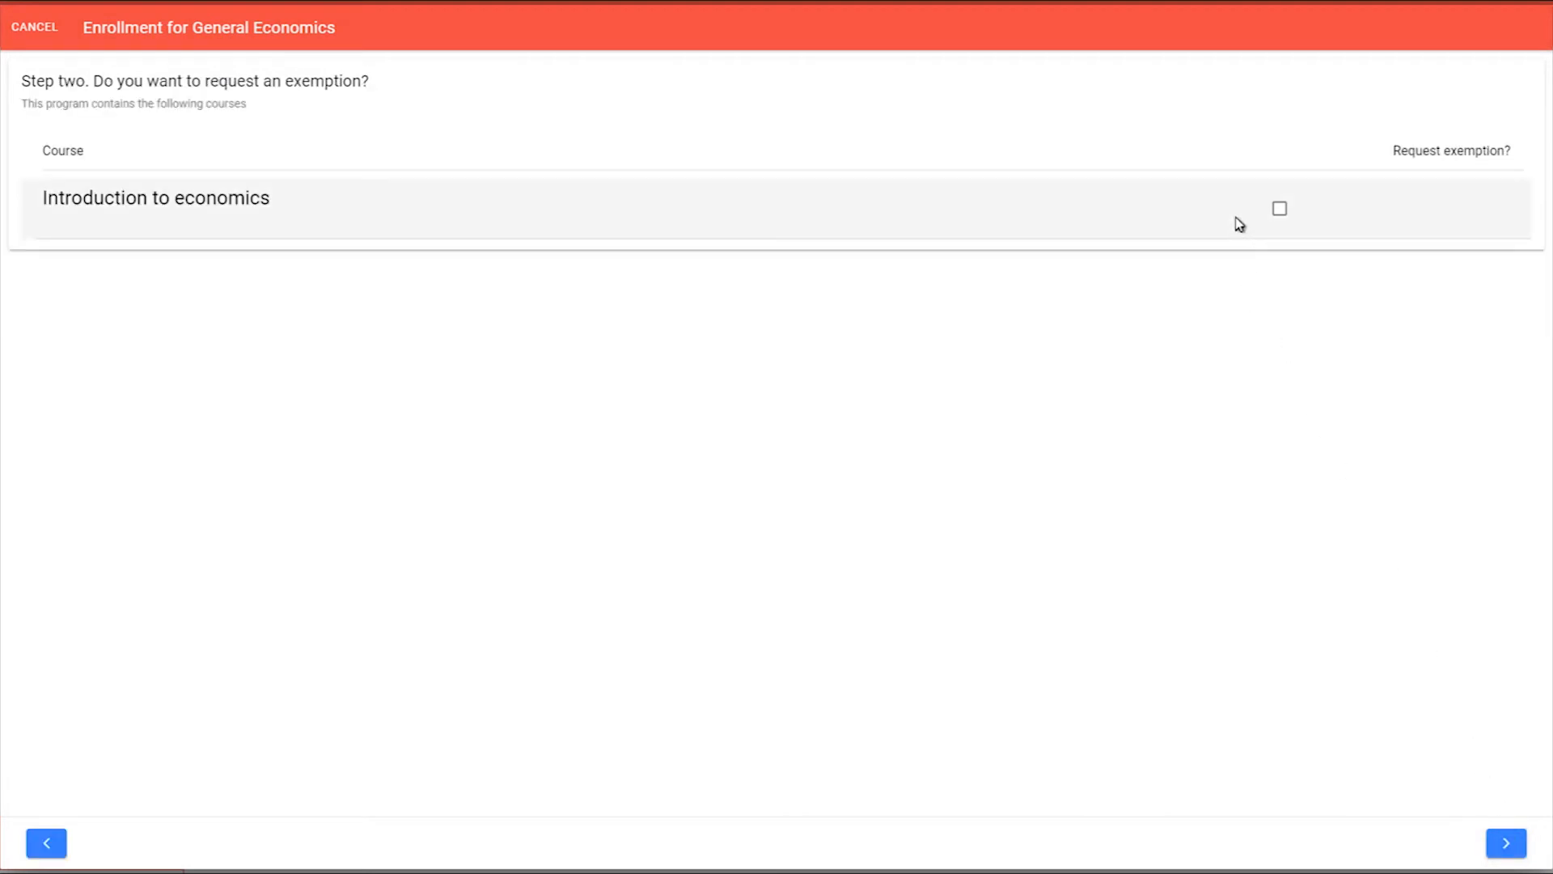
left_click(1278, 208)
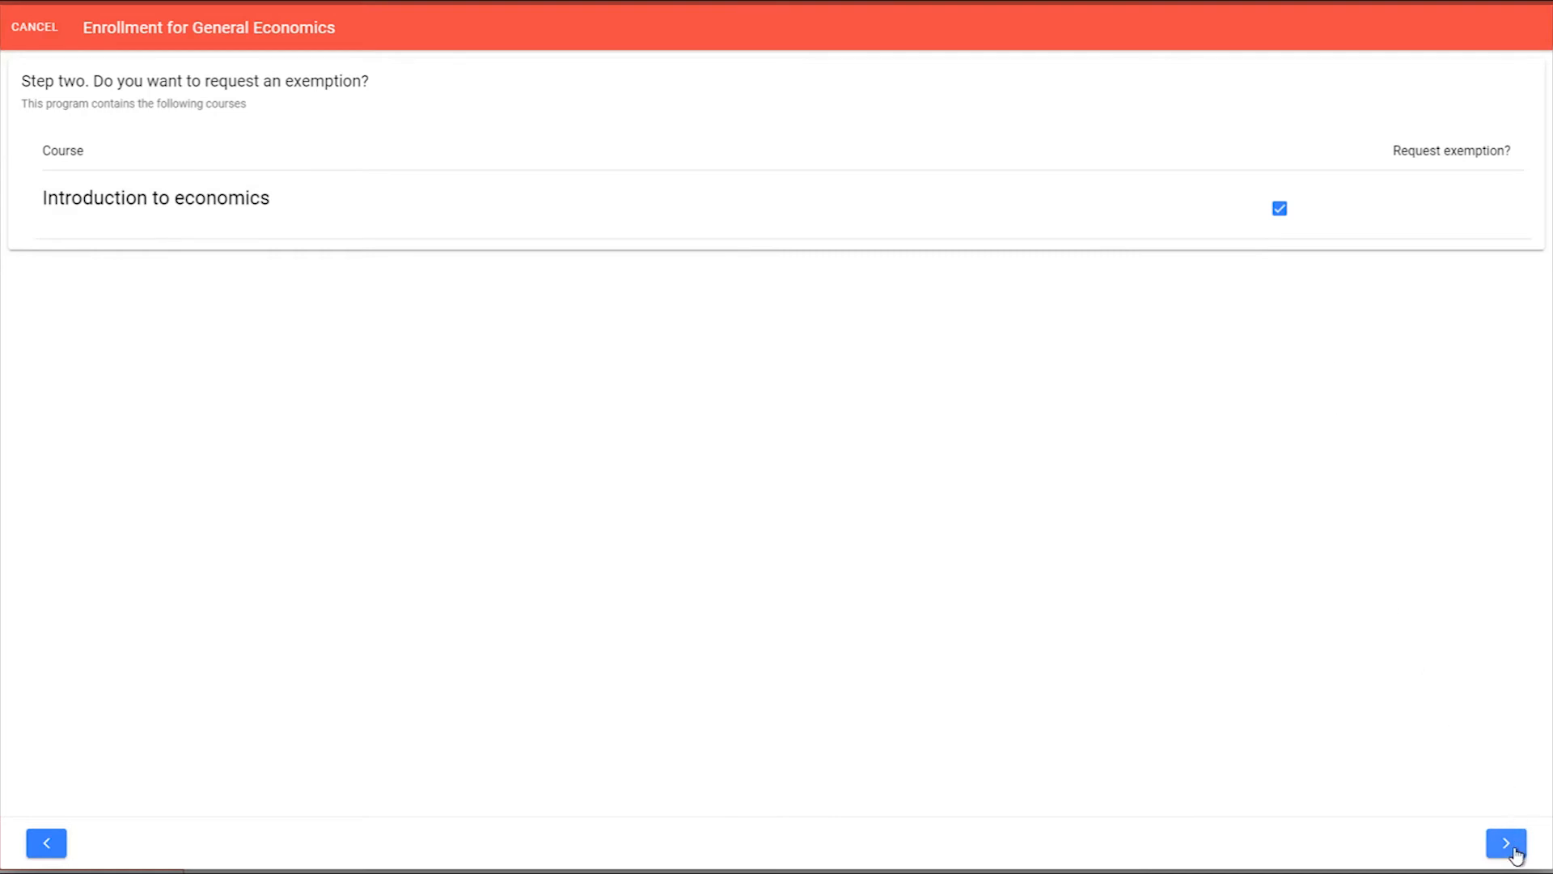
left_click(1504, 843)
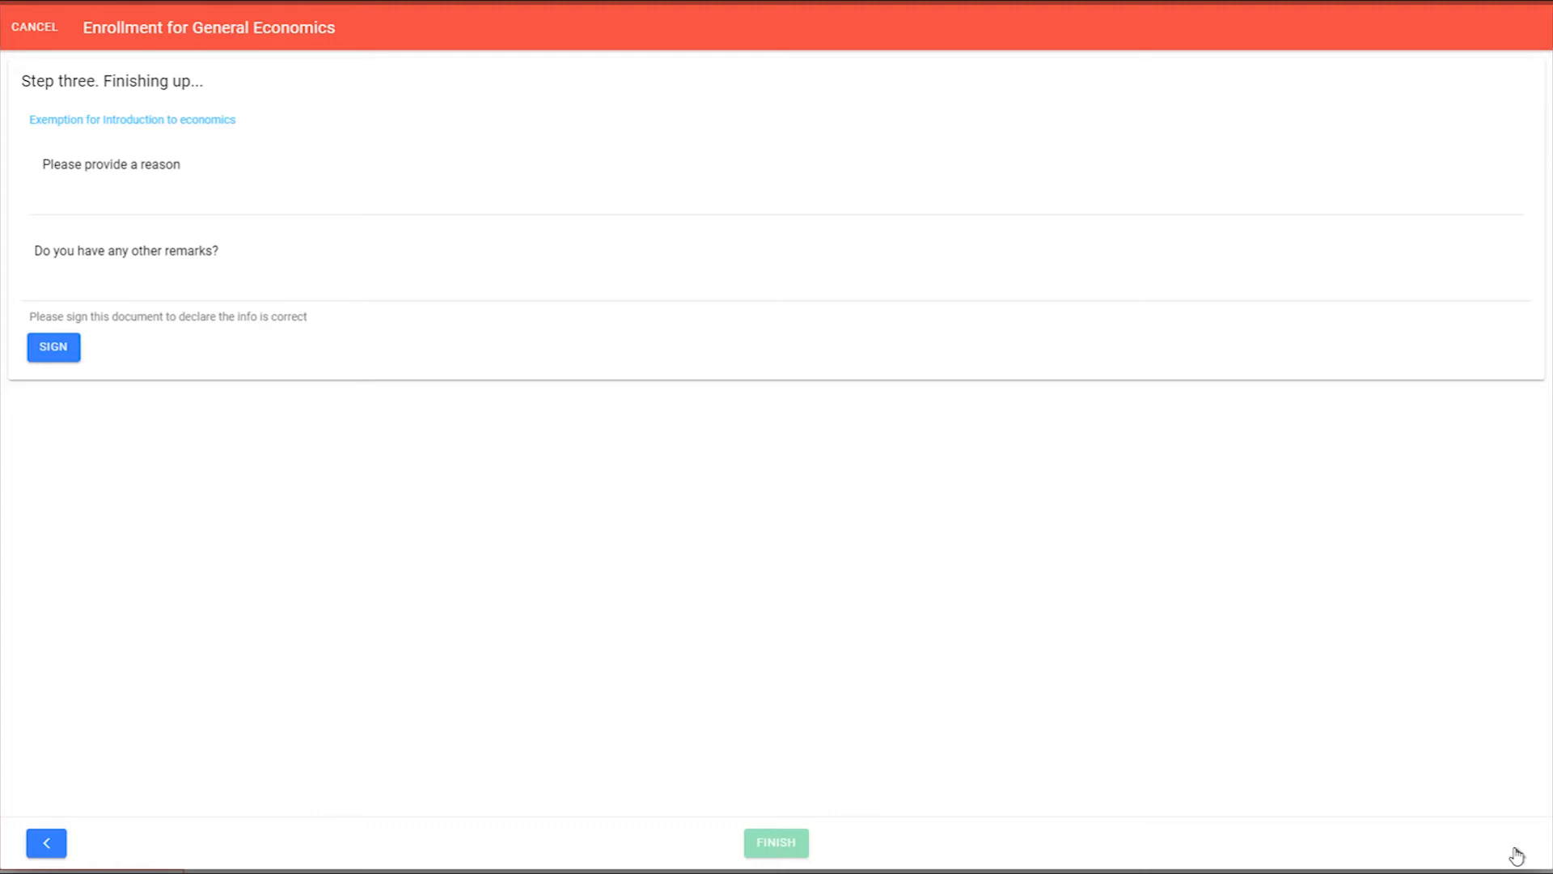
mouse_move(89, 374)
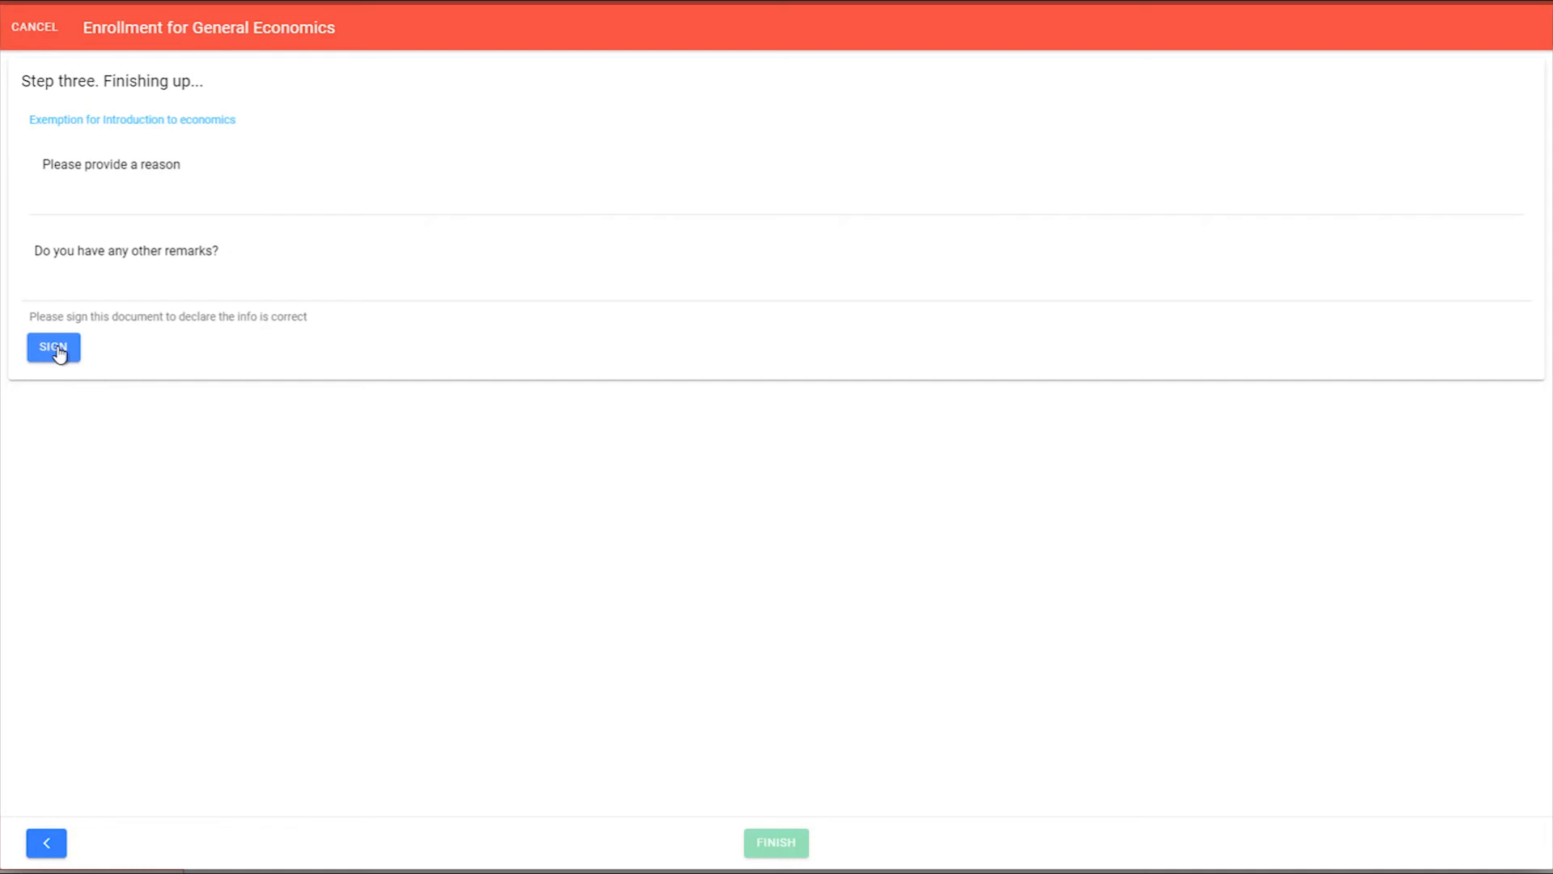
Sign the declaration in Core Signature and attach the diploma and identification as proof
left_click(52, 348)
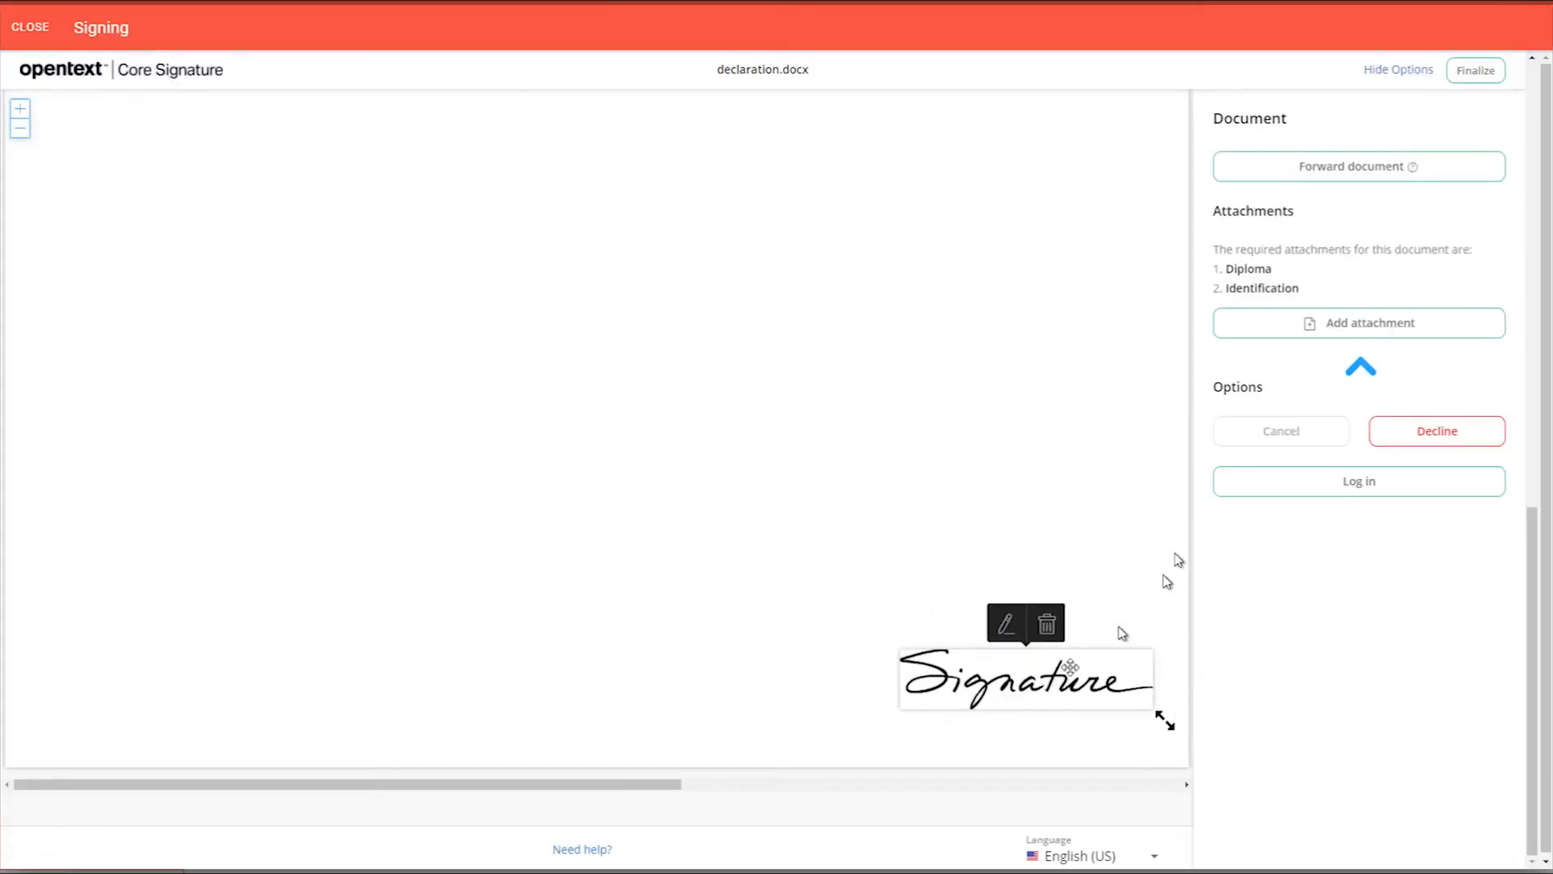
left_click(1358, 322)
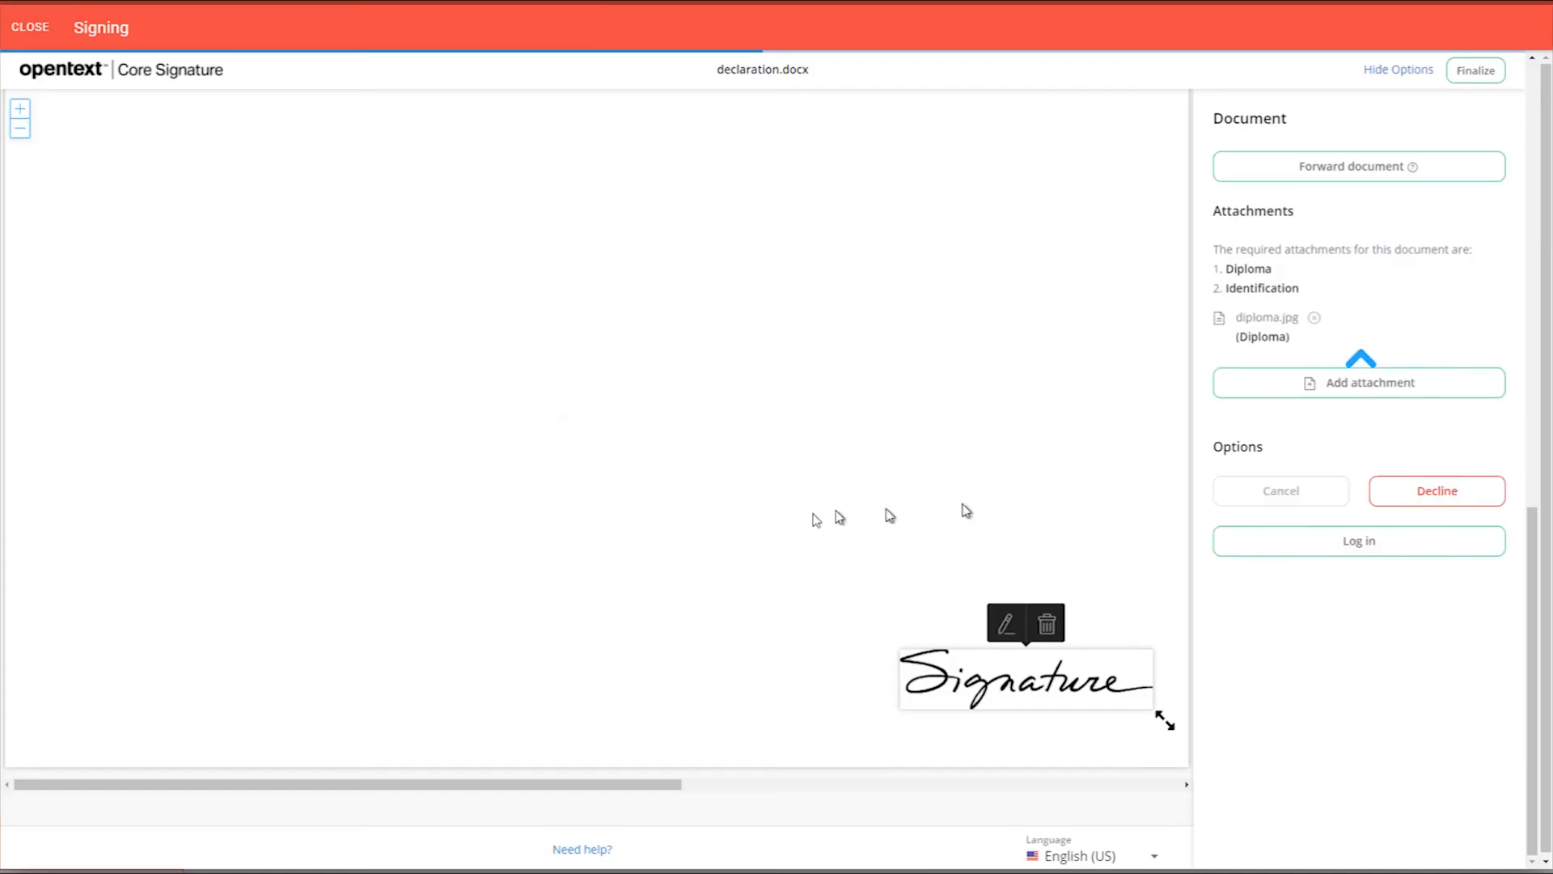
left_click(1357, 382)
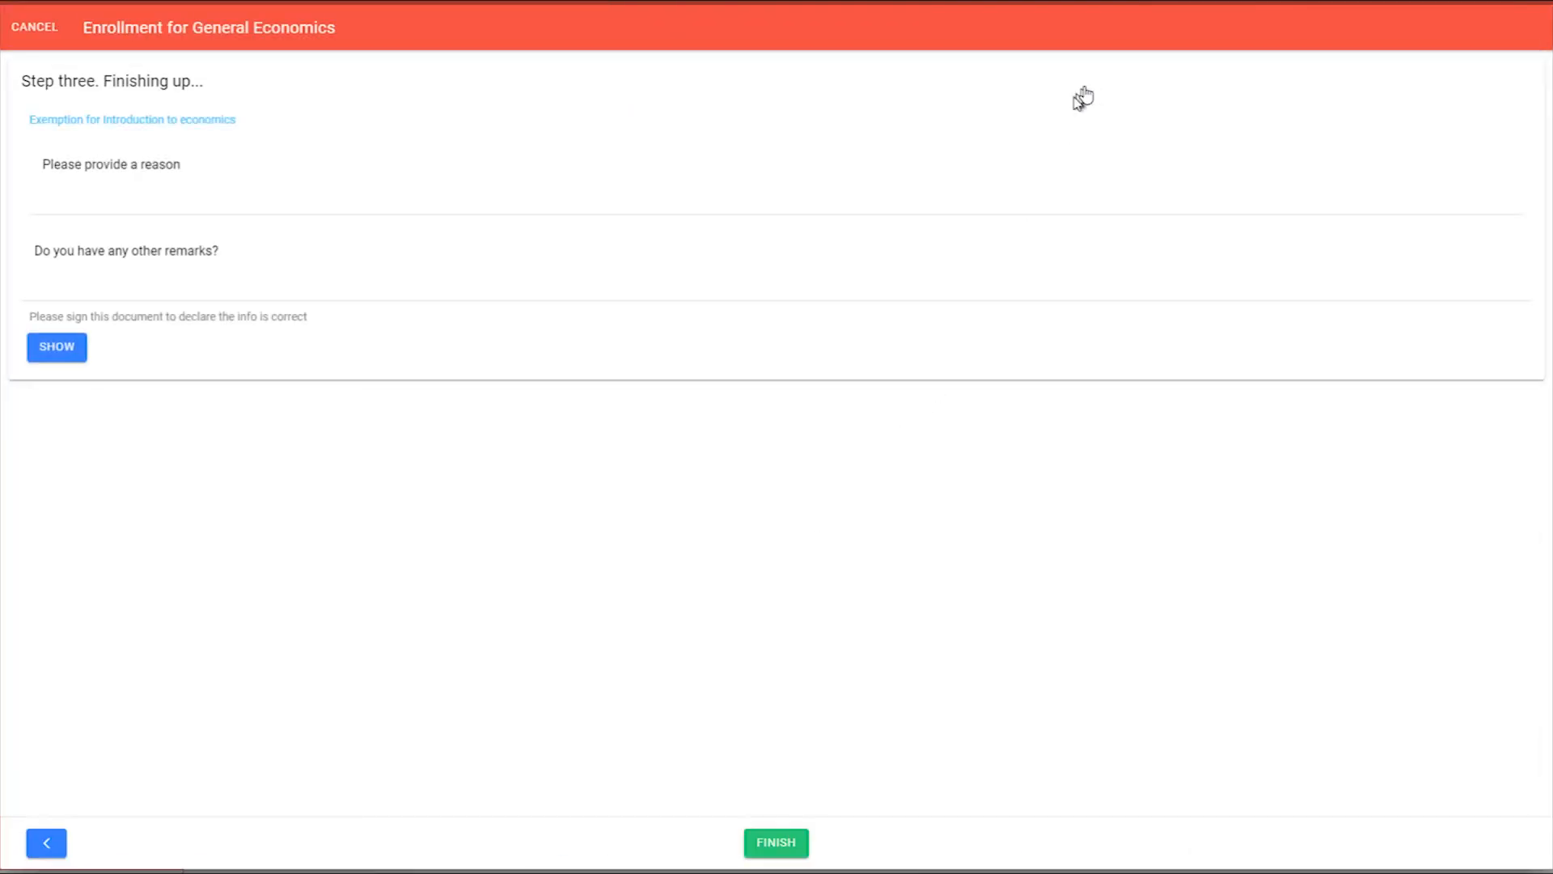
Finish the enrollment and show the administrator's pending validation tasks
left_click(775, 843)
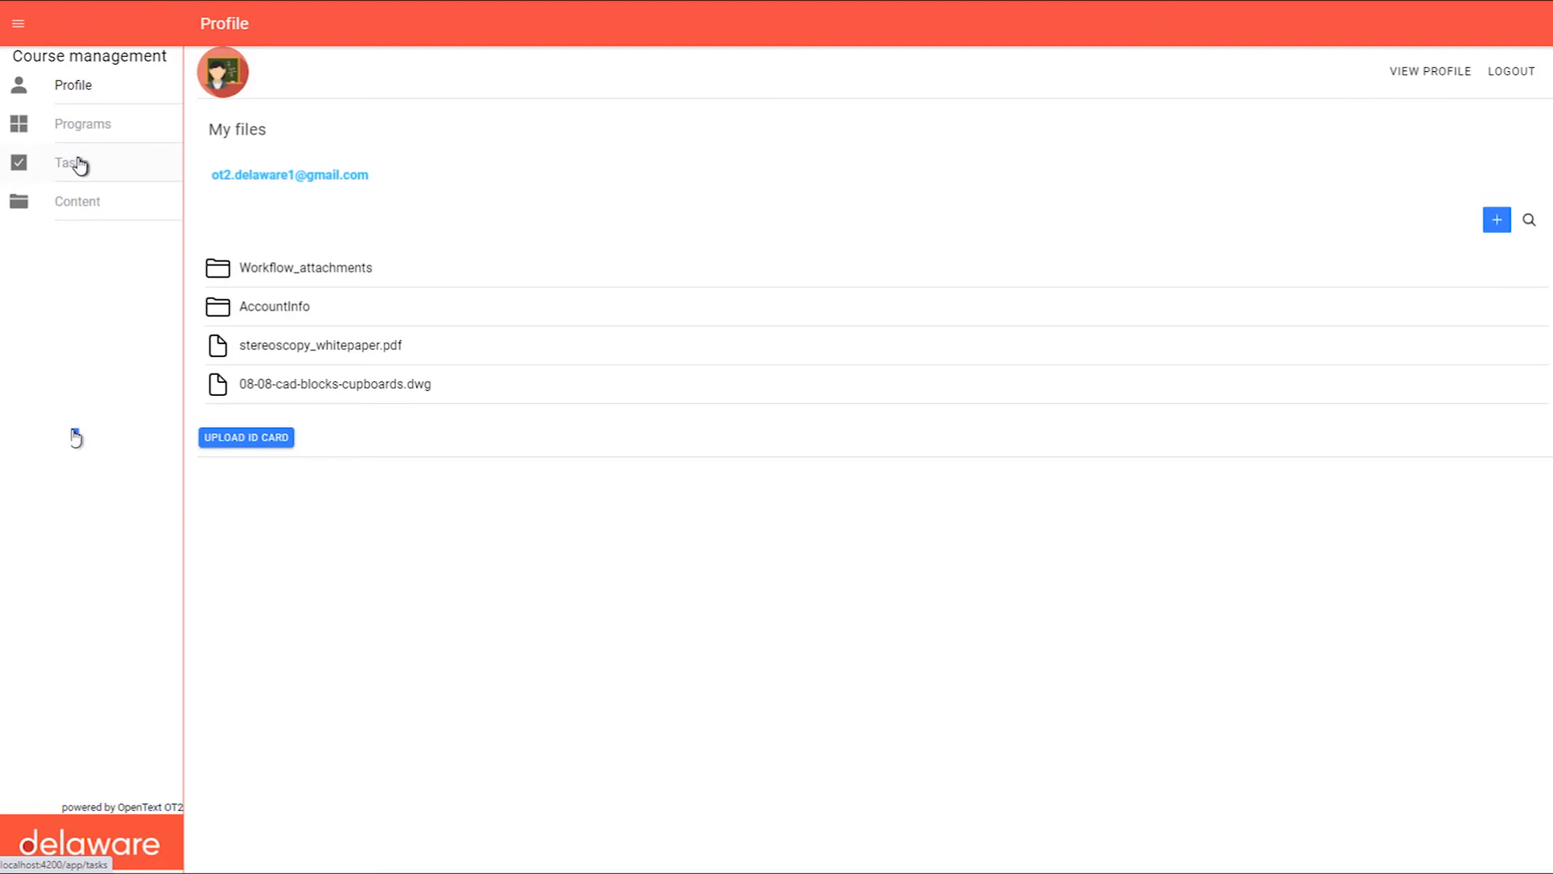
left_click(69, 162)
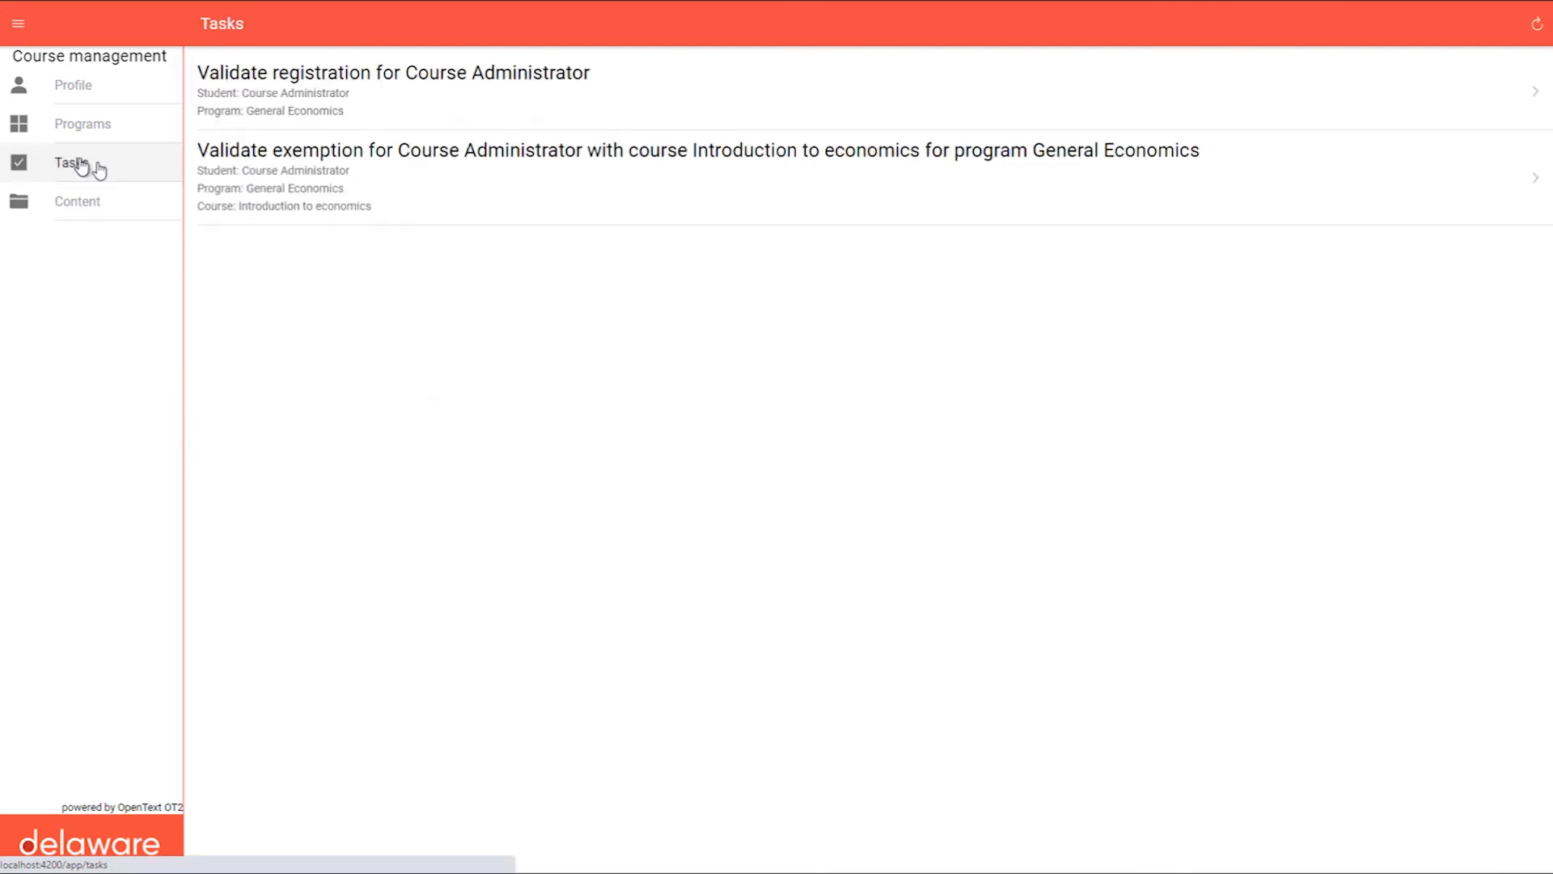
Review the Introduction to economics exemption task's signed declaration
left_click(696, 151)
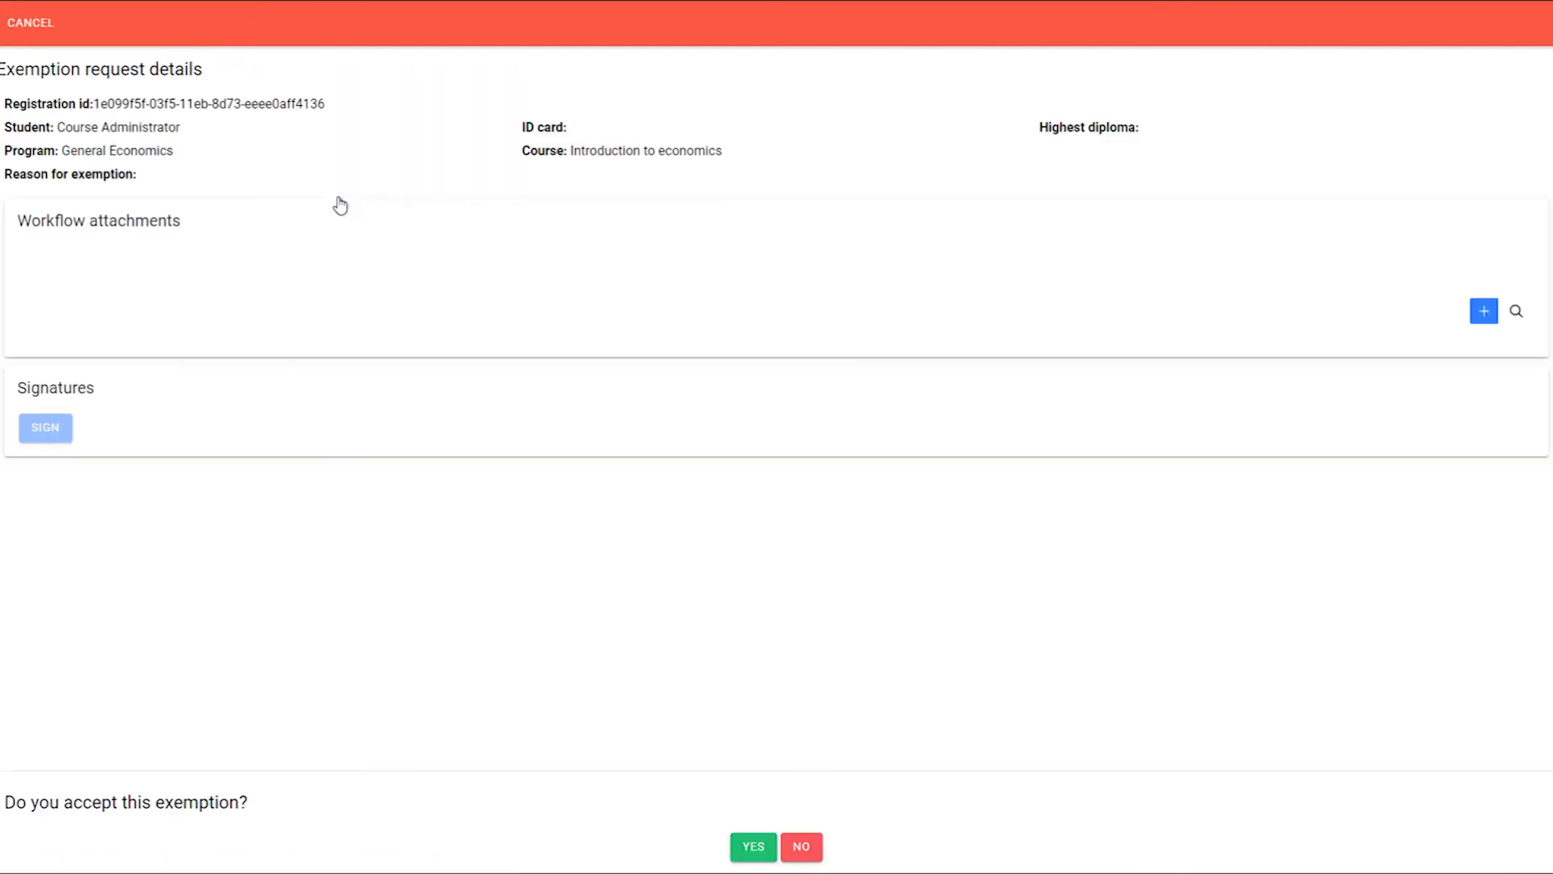
left_click(45, 427)
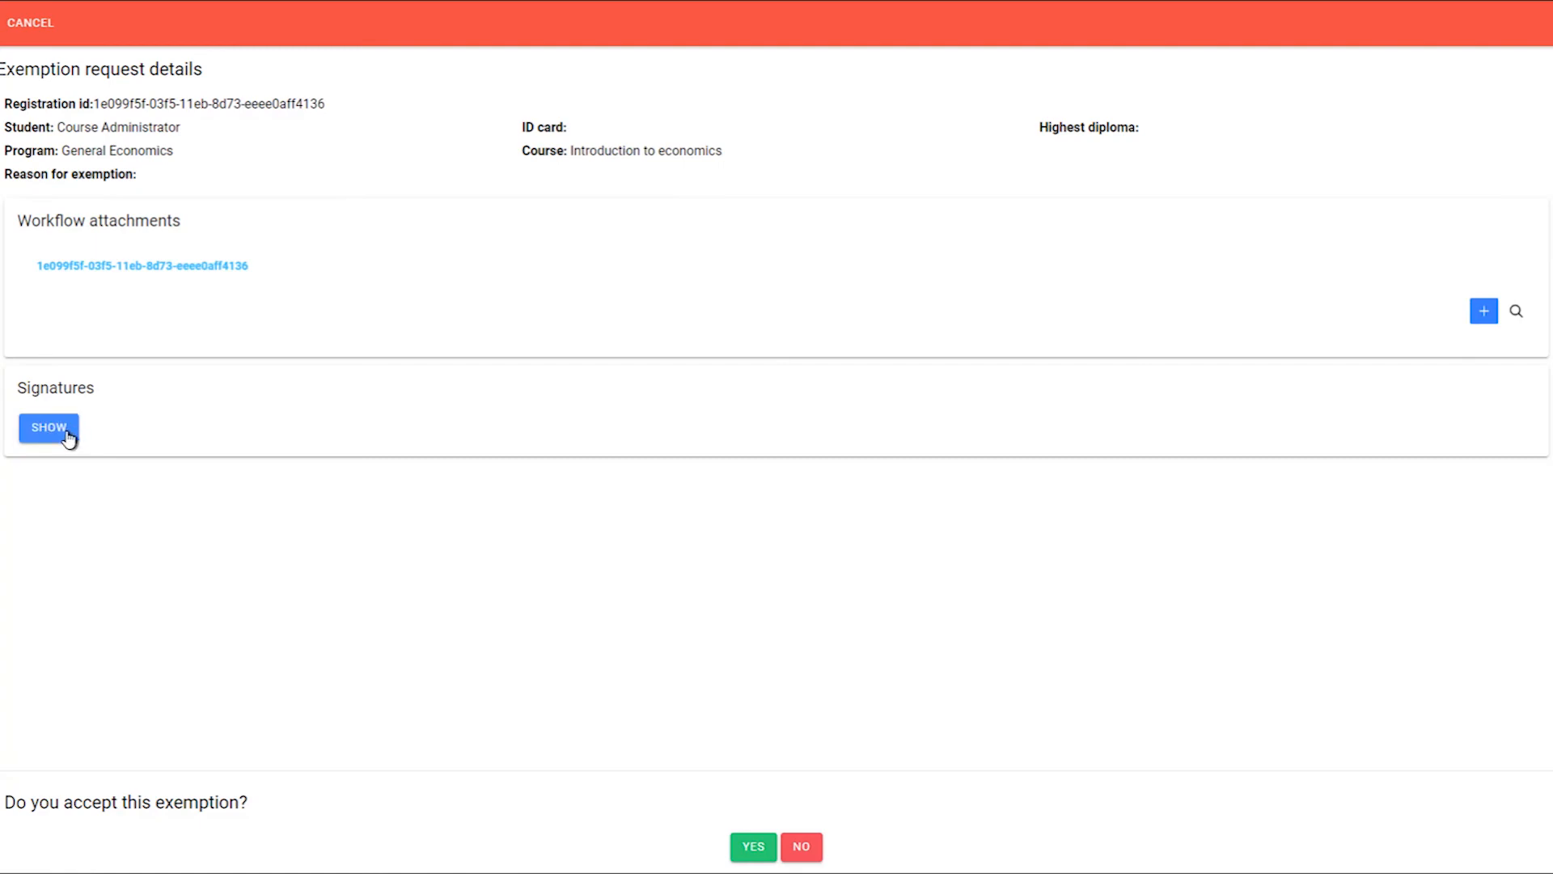
left_click(47, 427)
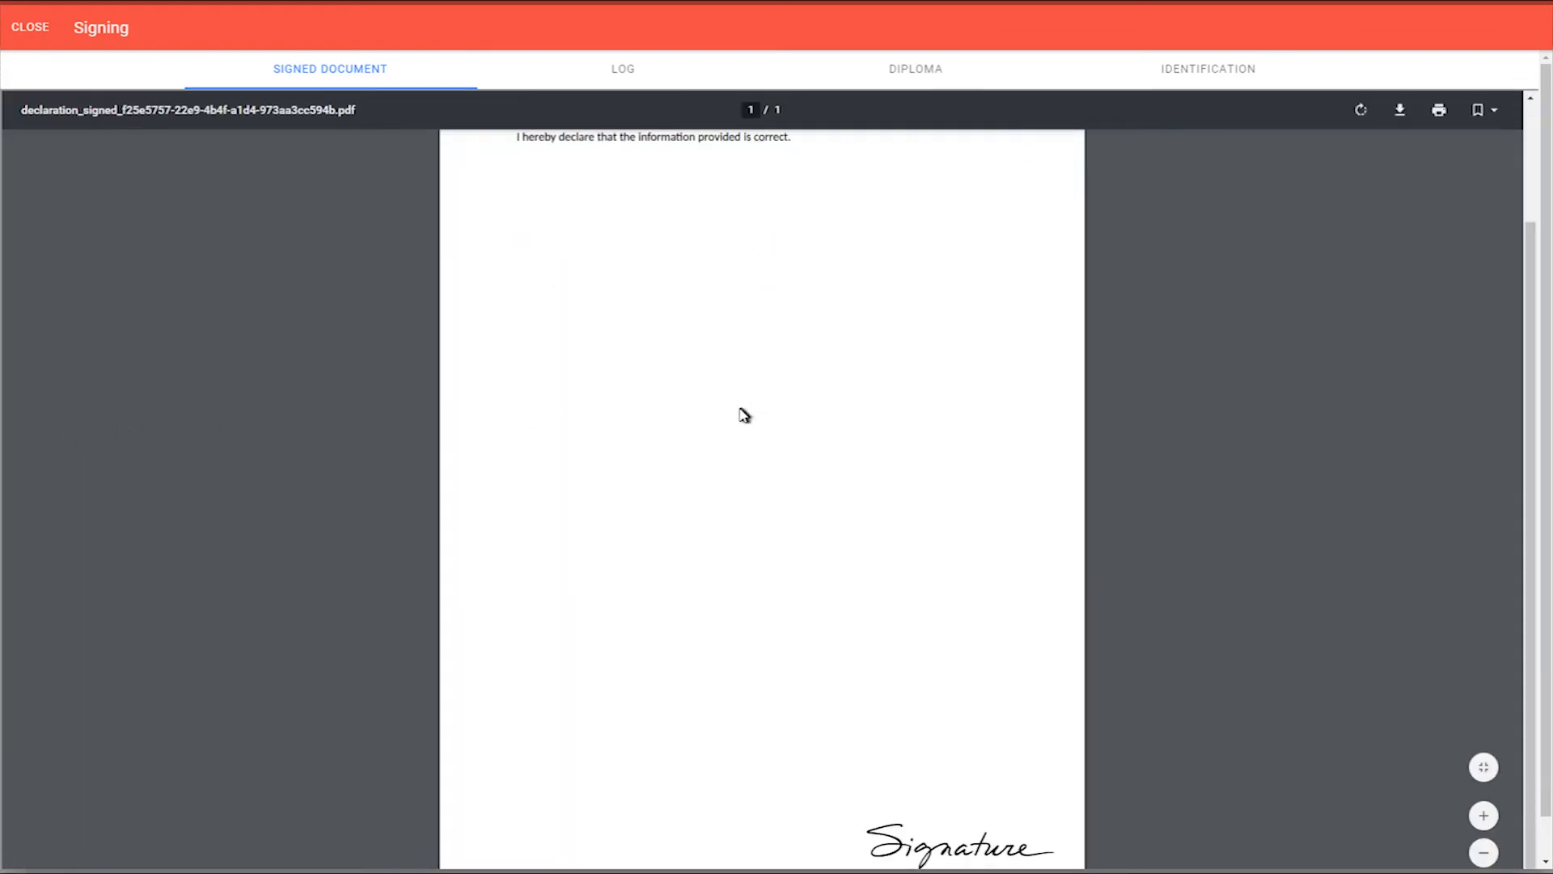
Inspect the signing log, diploma and passport, then close the review
left_click(621, 68)
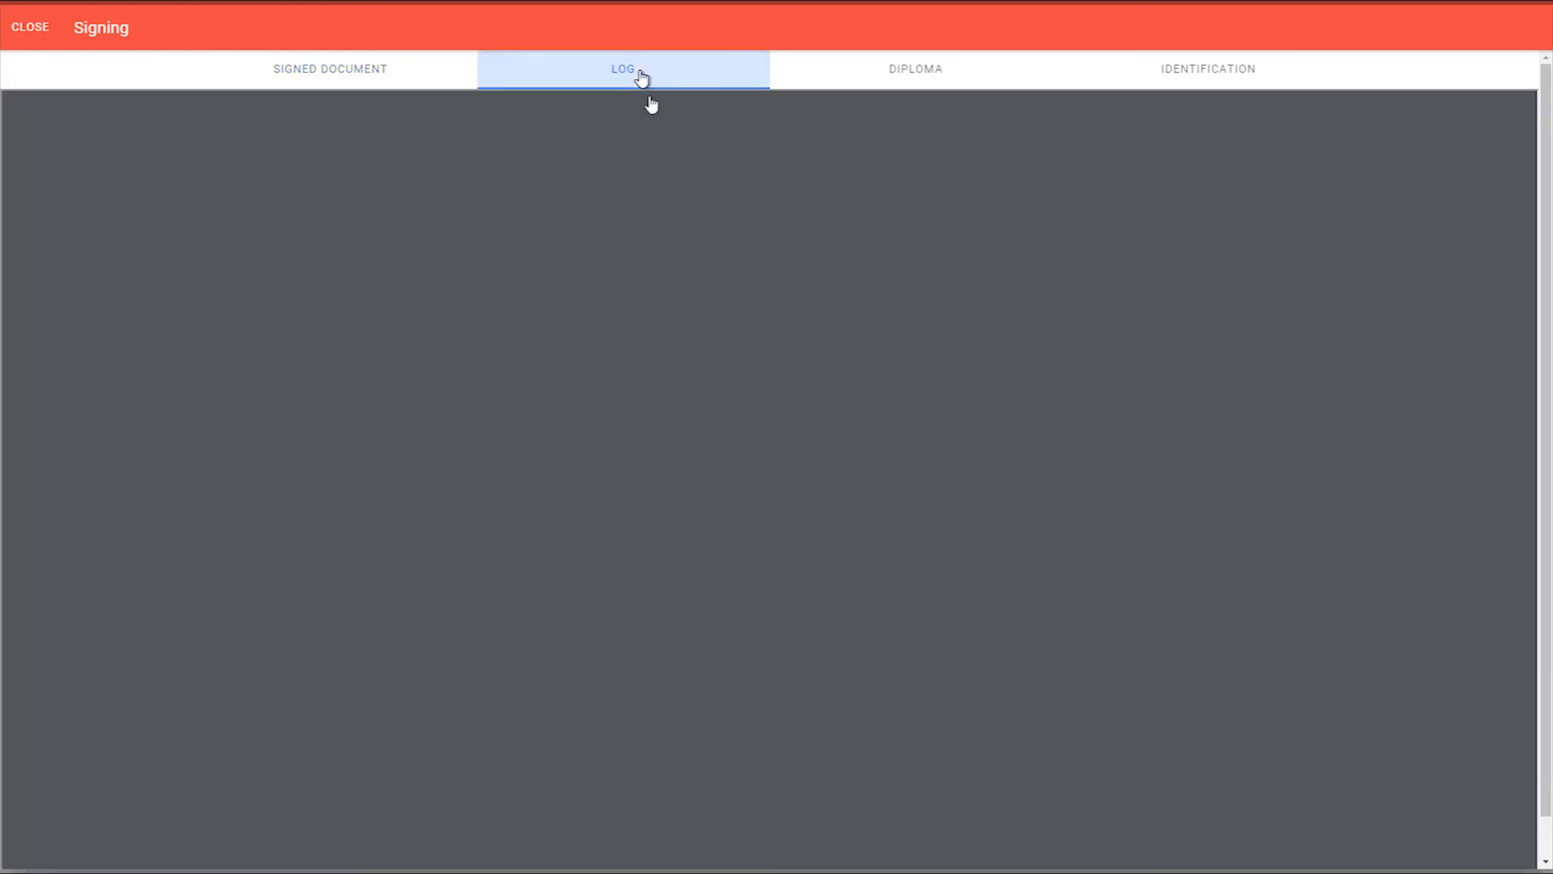
left_click(623, 70)
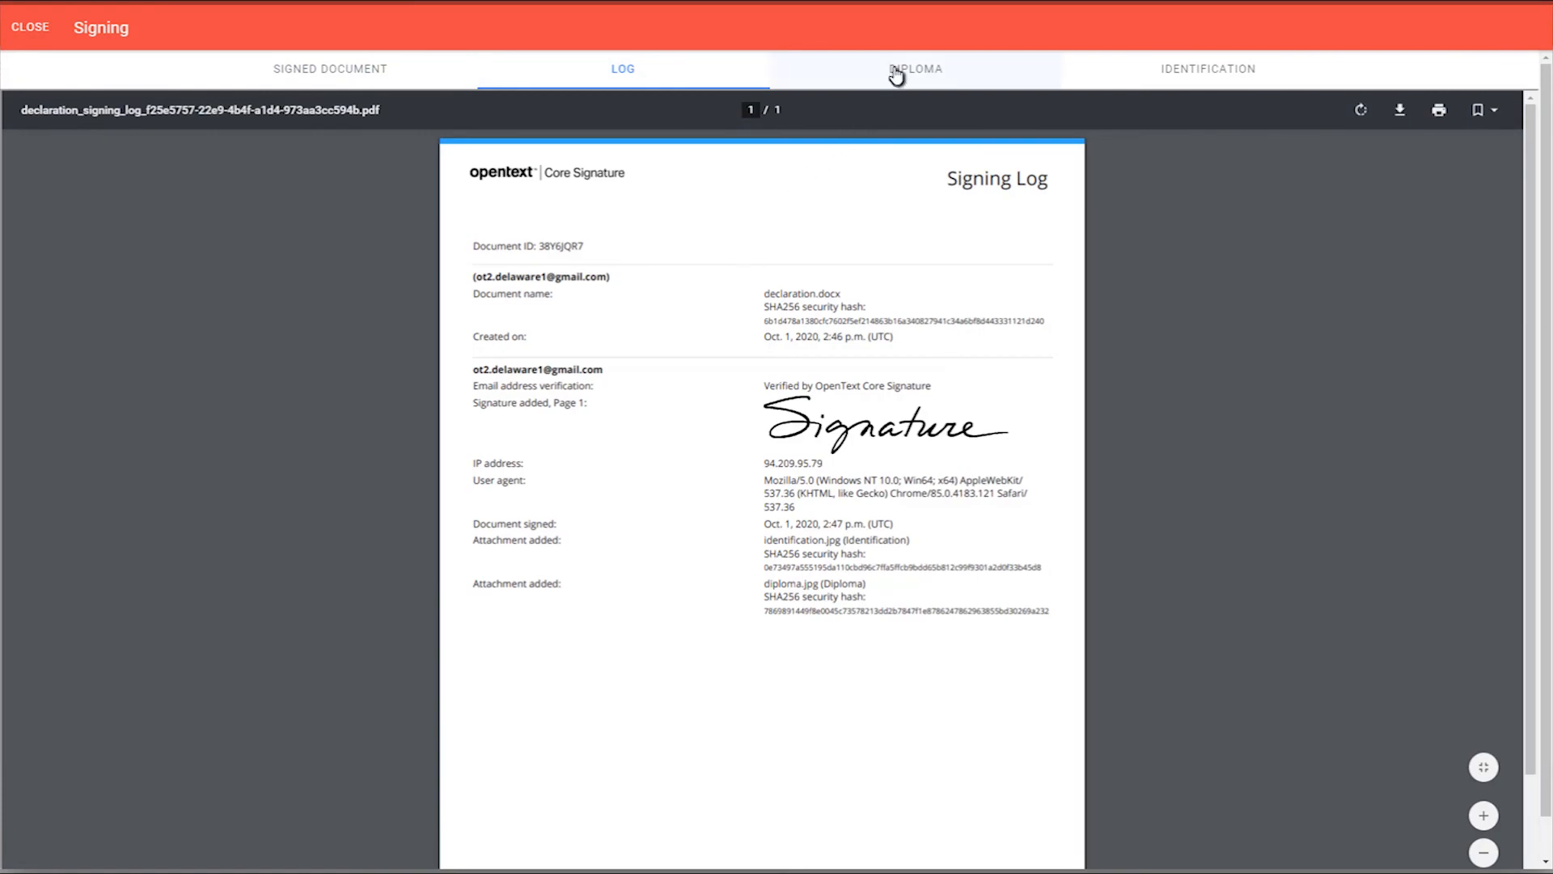
left_click(915, 68)
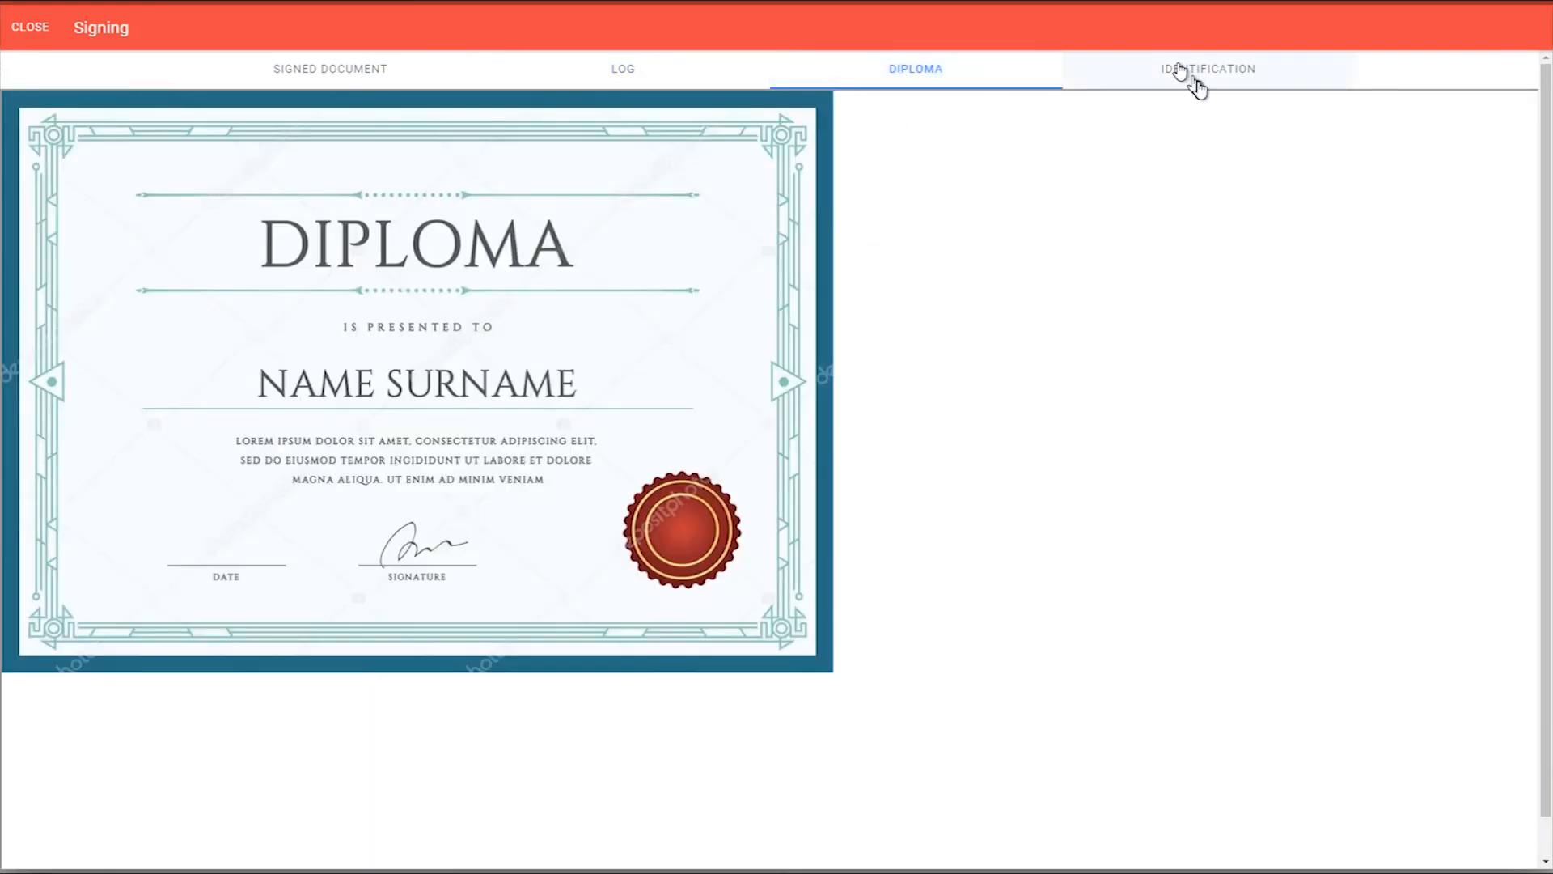
left_click(1207, 68)
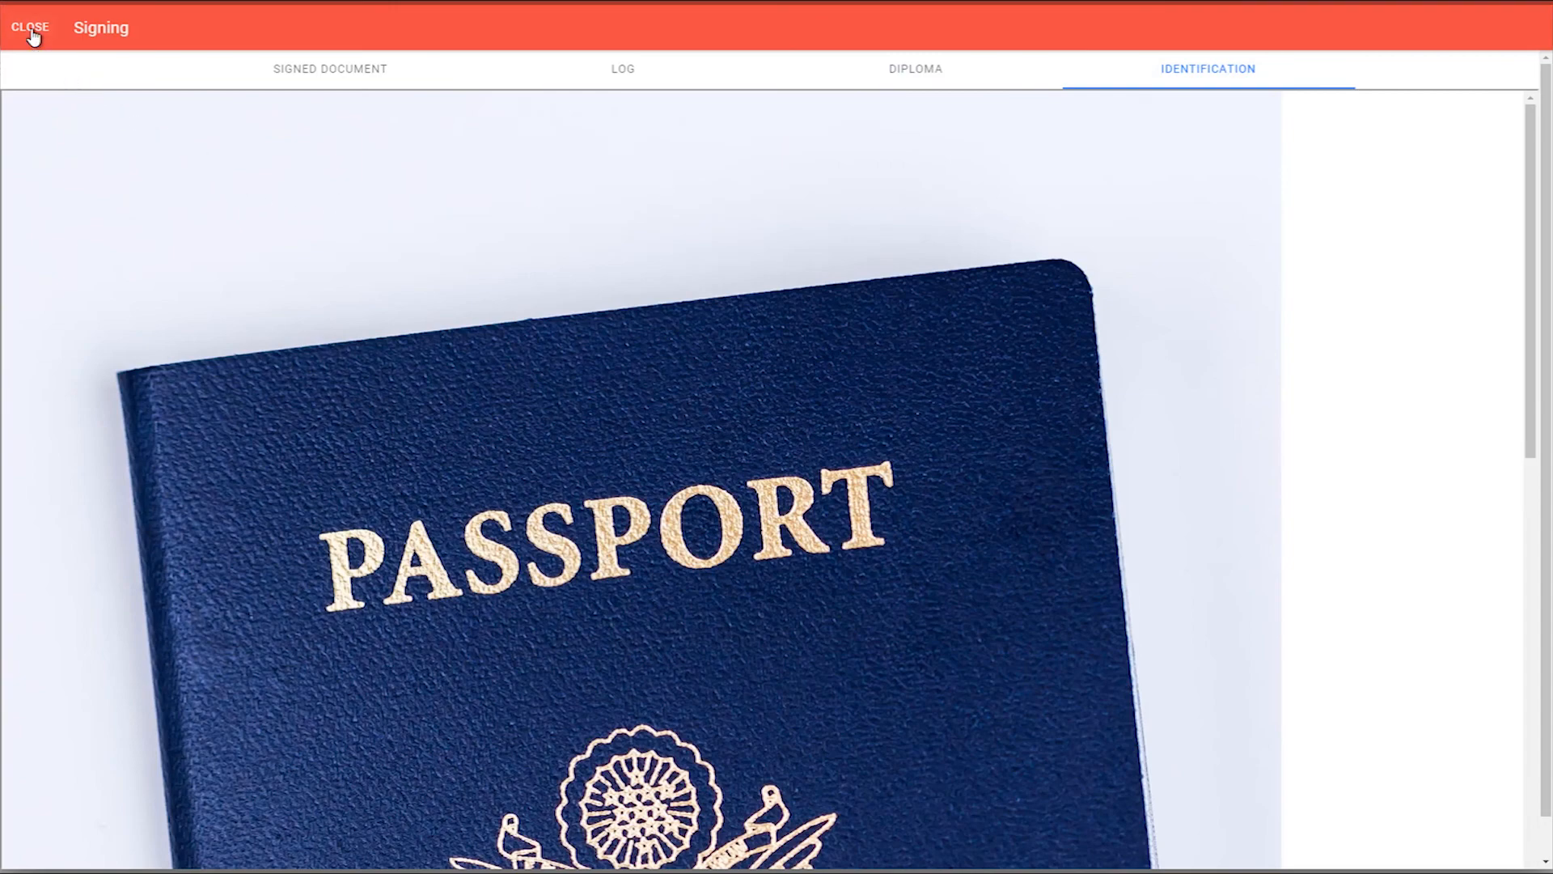
left_click(29, 27)
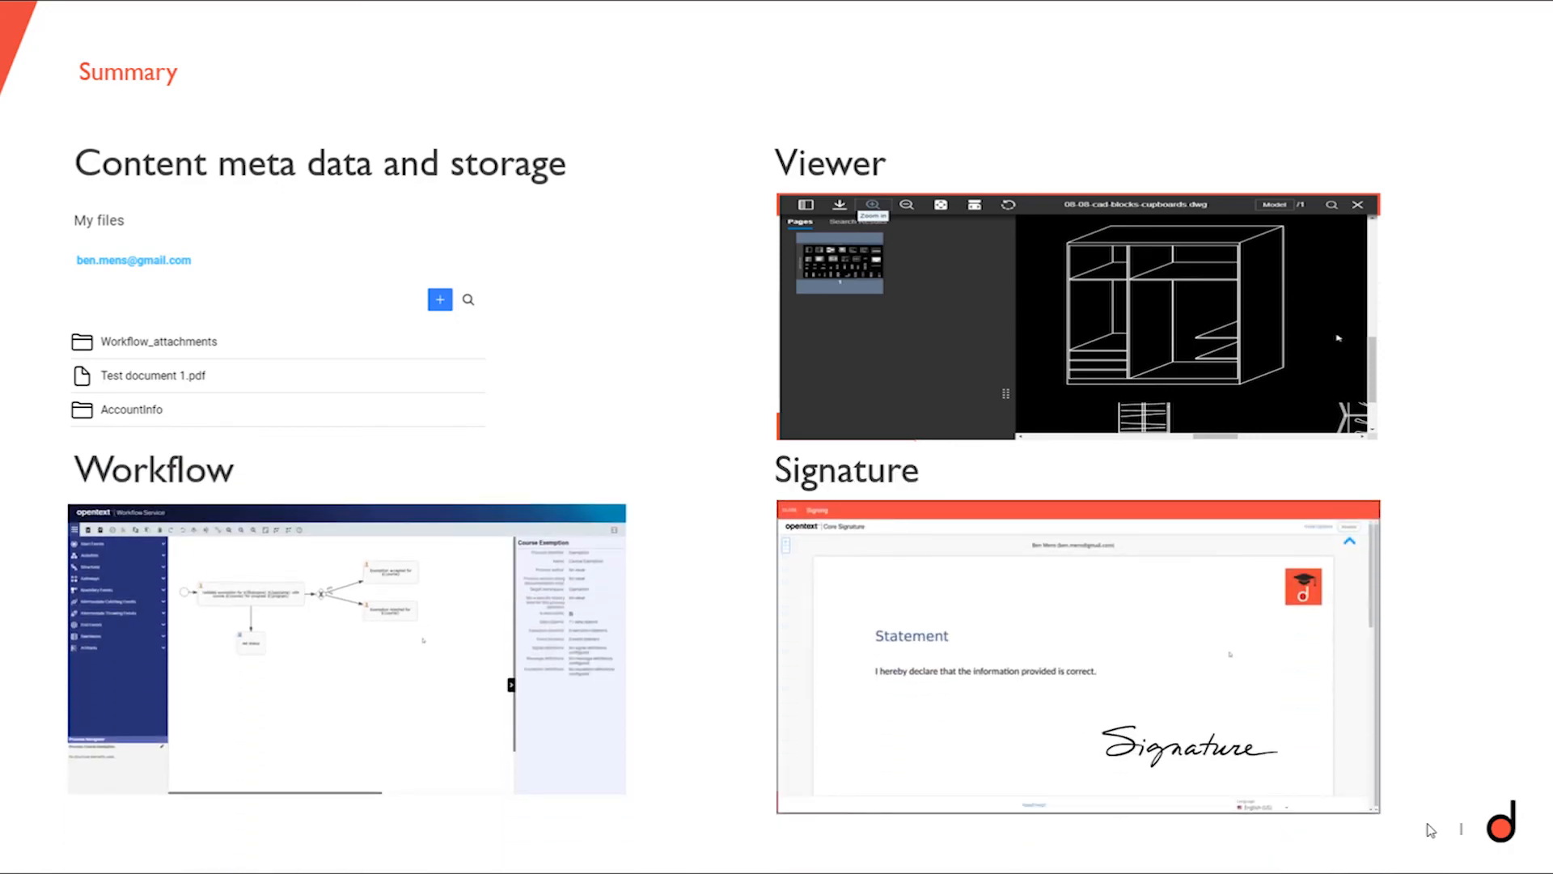